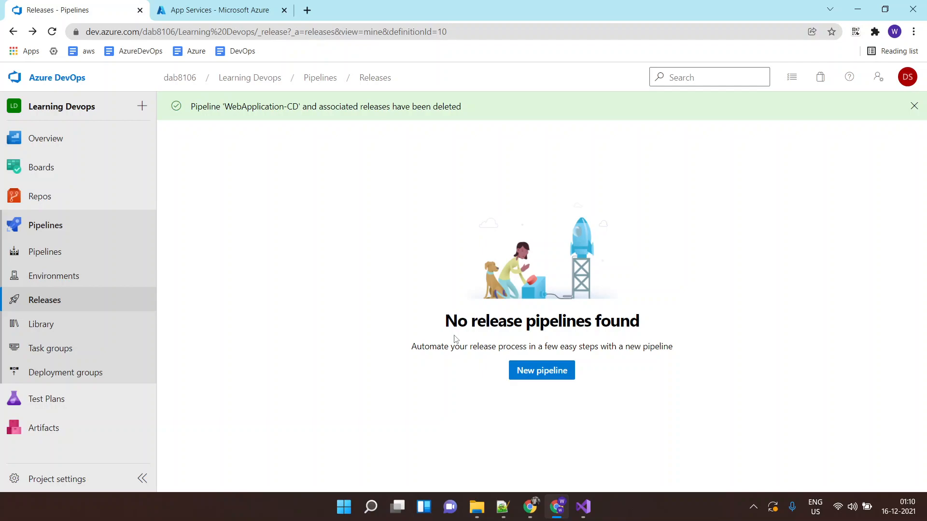
pyautogui.moveTo(403, 284)
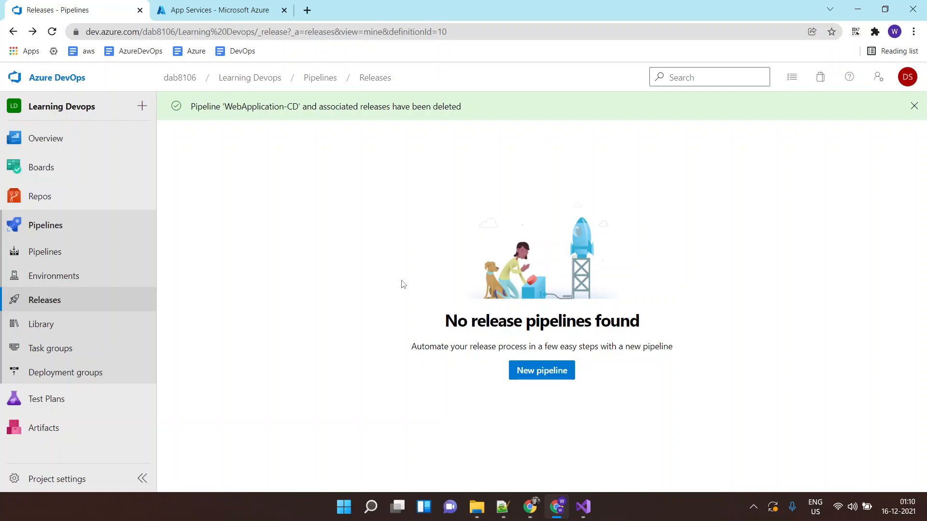
# Start a new release pipeline from the Azure App Service deployment template
pyautogui.click(219, 10)
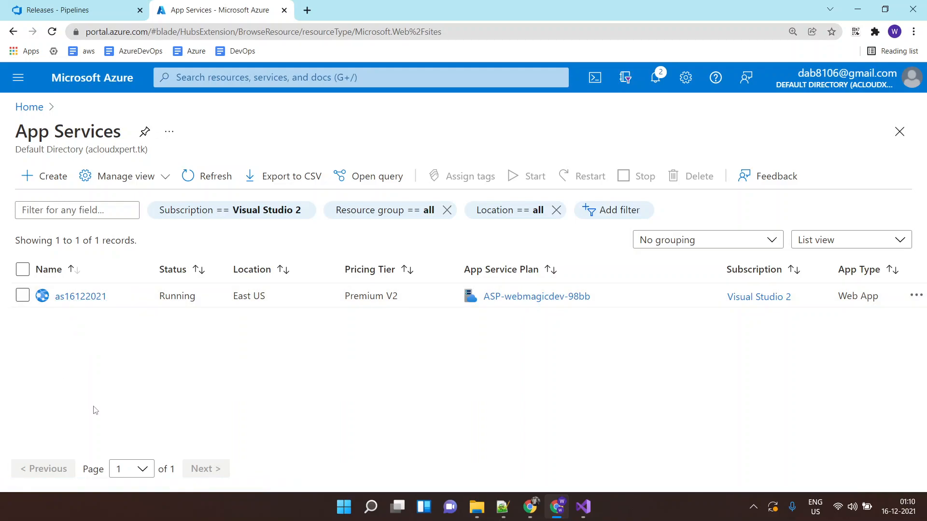
pyautogui.moveTo(80, 297)
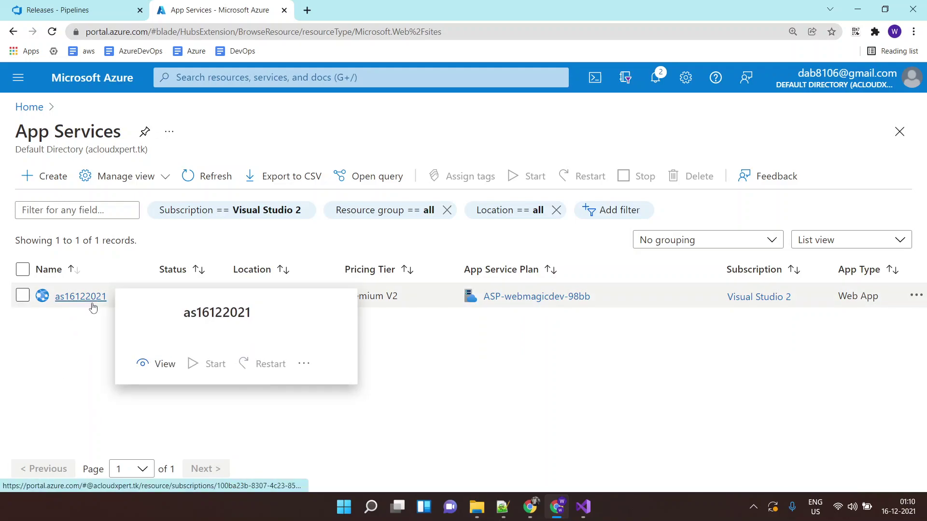
pyautogui.click(72, 10)
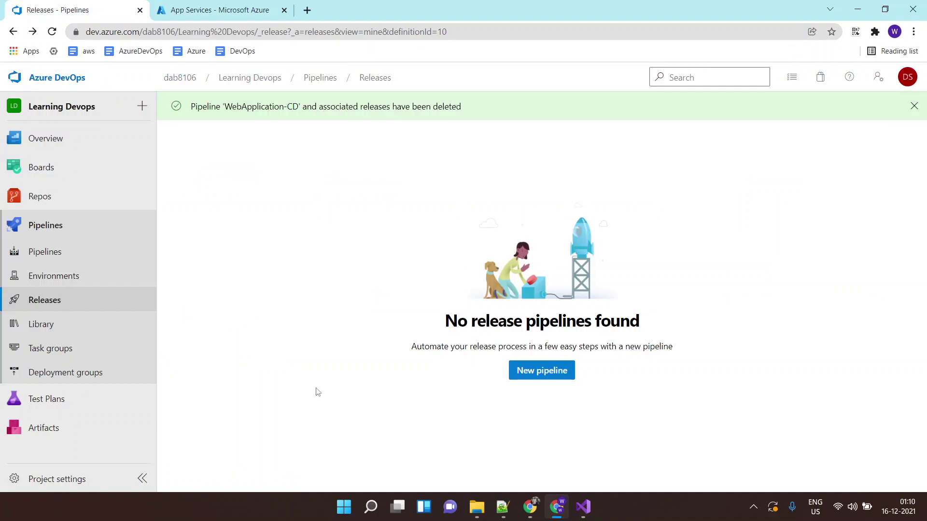
pyautogui.moveTo(535, 373)
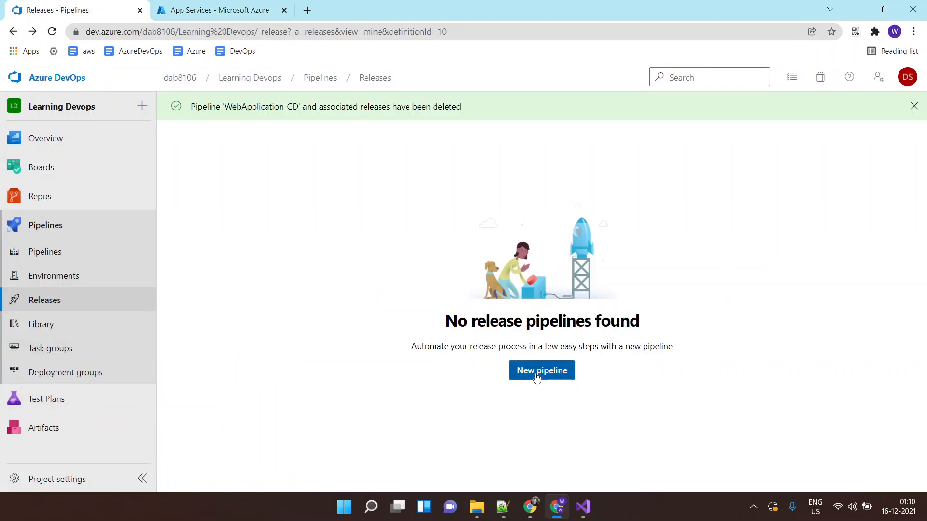
pyautogui.click(541, 370)
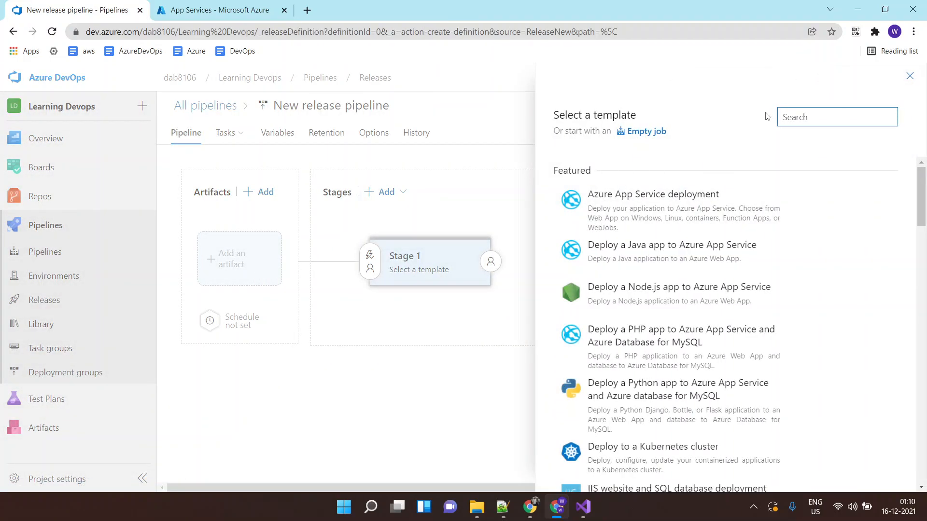
pyautogui.moveTo(707, 231)
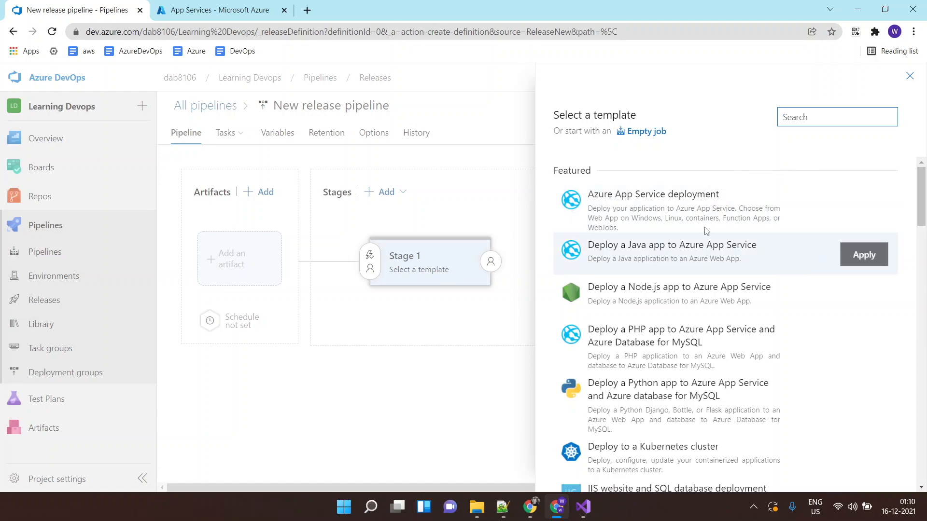
pyautogui.moveTo(585, 191)
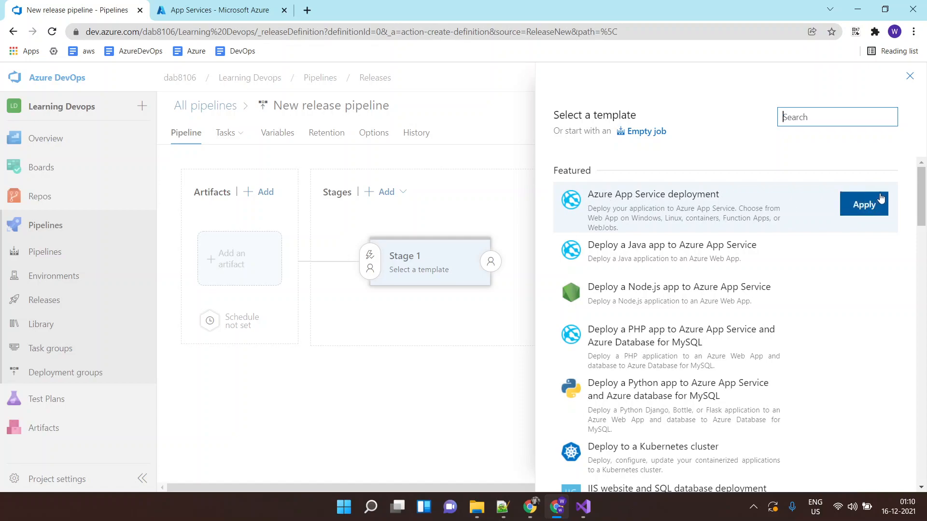
pyautogui.click(863, 203)
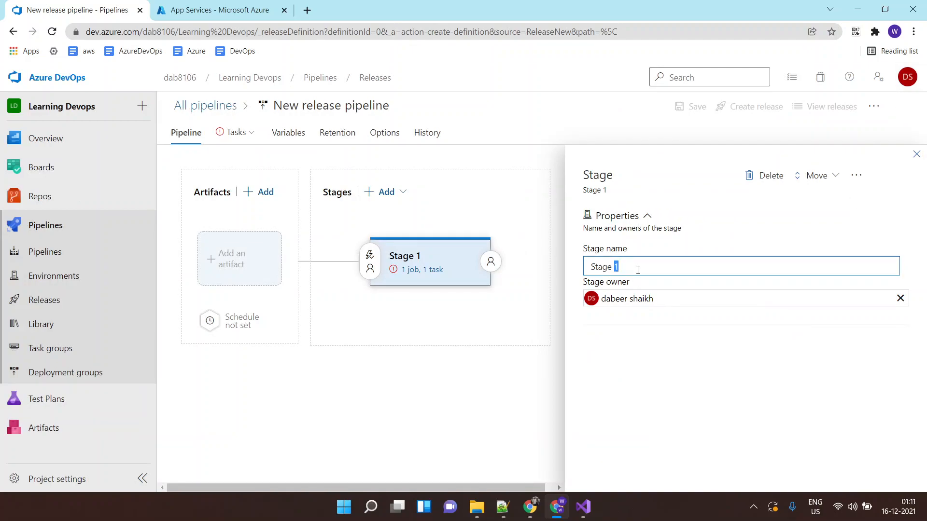
# Name the pipeline's stage 'Prod Deplyment'
pyautogui.write('Stage a')
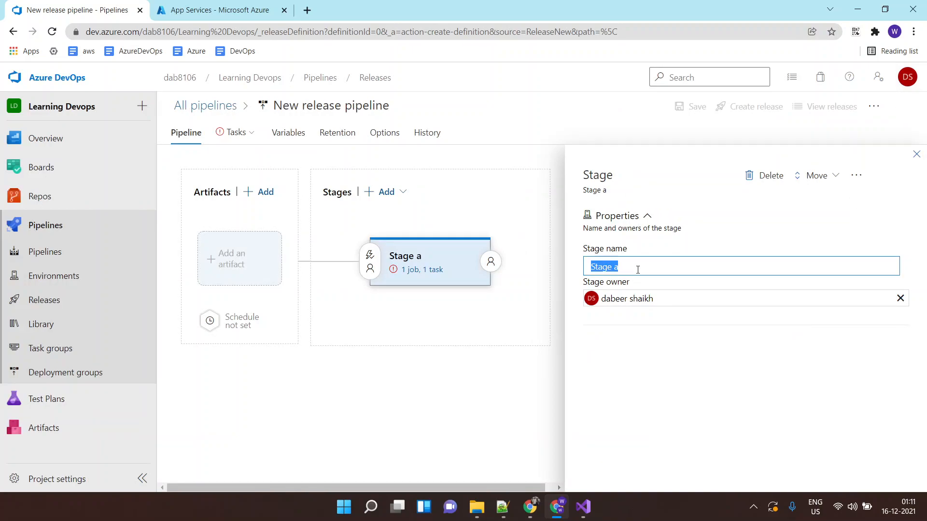
pyautogui.write('Produc')
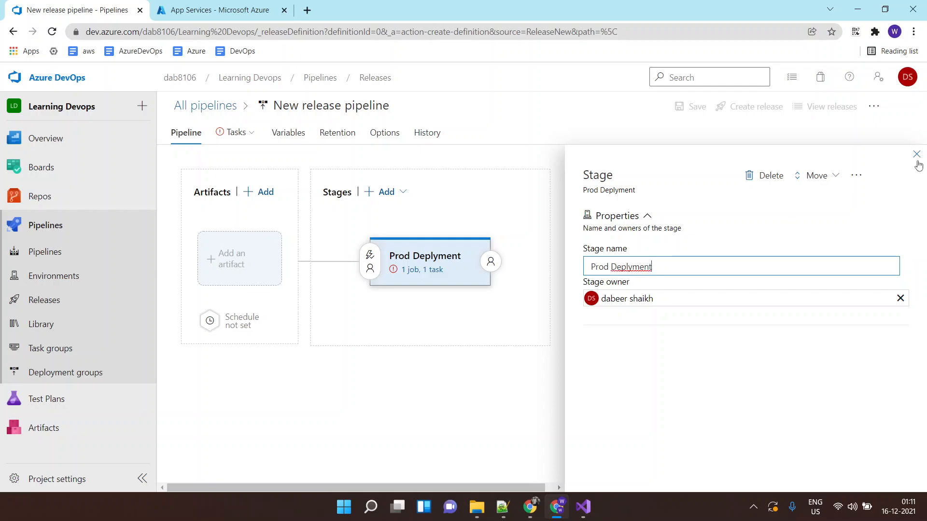
pyautogui.click(916, 154)
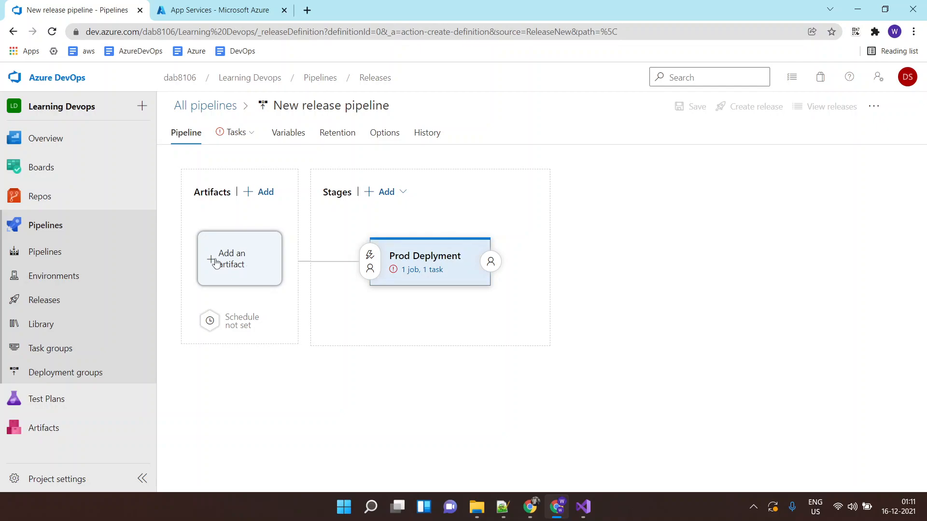
# Add the WebApplication build pipeline's latest output as the release artifact
pyautogui.click(231, 258)
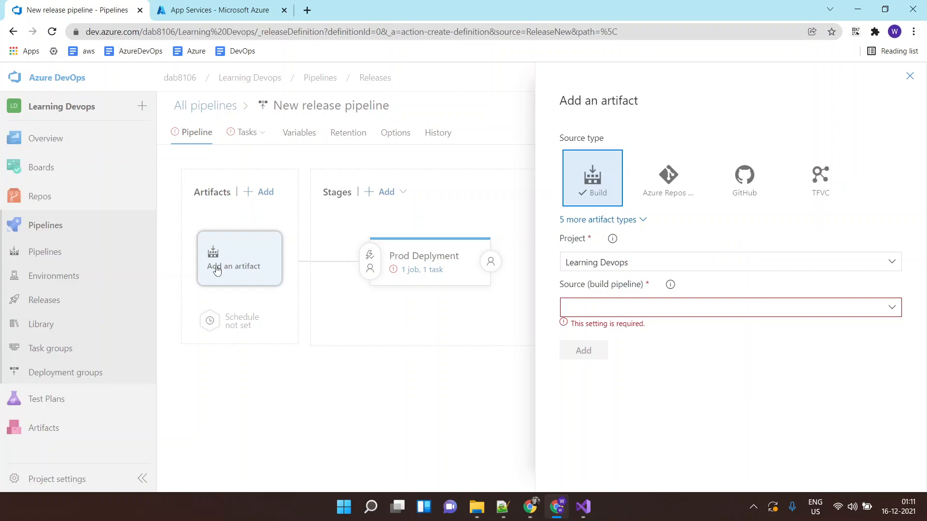
pyautogui.moveTo(660, 238)
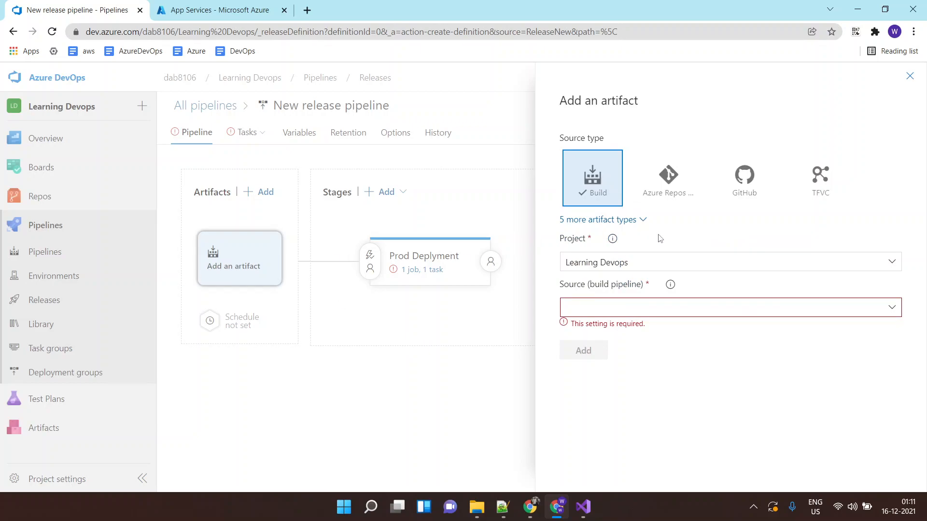
pyautogui.moveTo(593, 223)
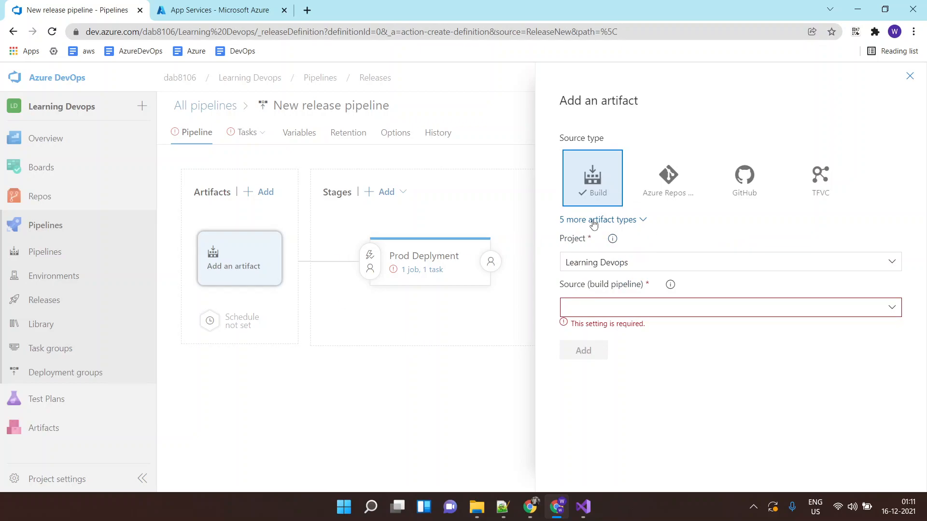
pyautogui.moveTo(605, 198)
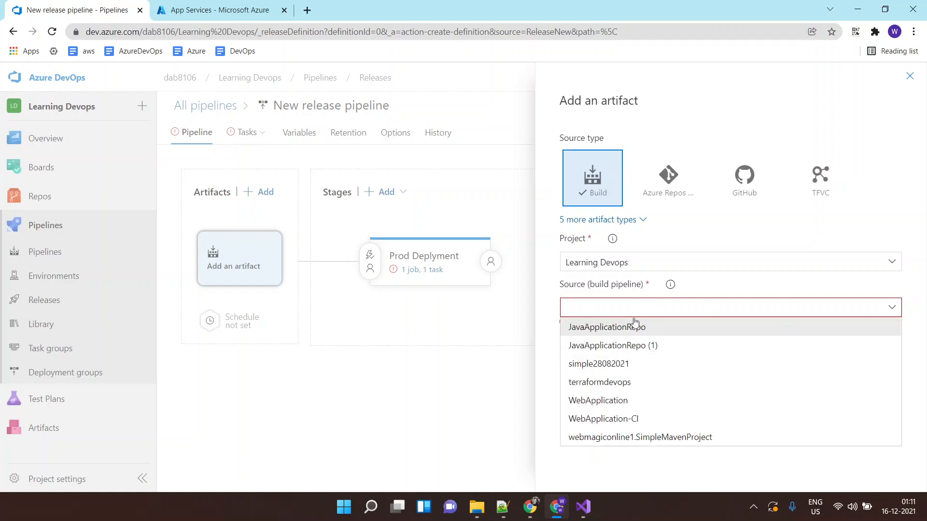
pyautogui.click(598, 401)
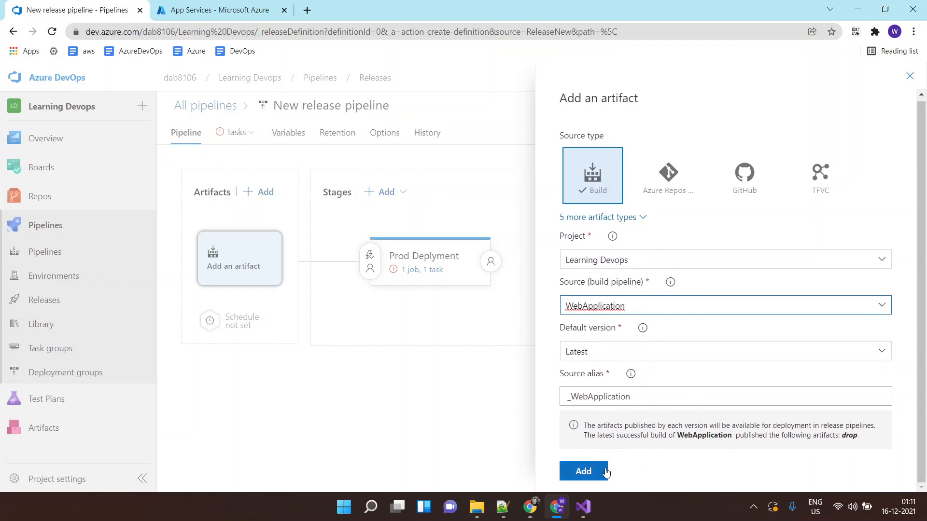
pyautogui.click(583, 471)
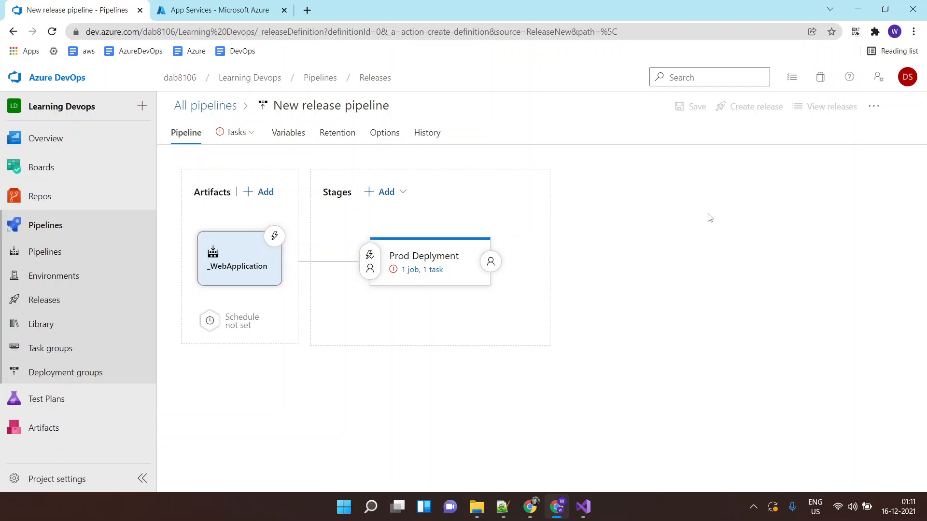
pyautogui.moveTo(274, 237)
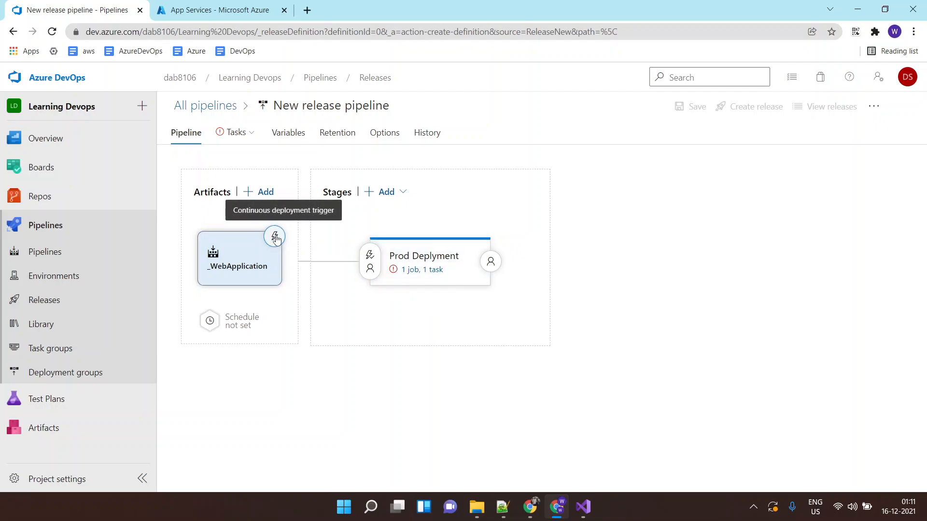
# Enable the continuous deployment trigger so every new _WebApplication build creates a release
pyautogui.click(274, 236)
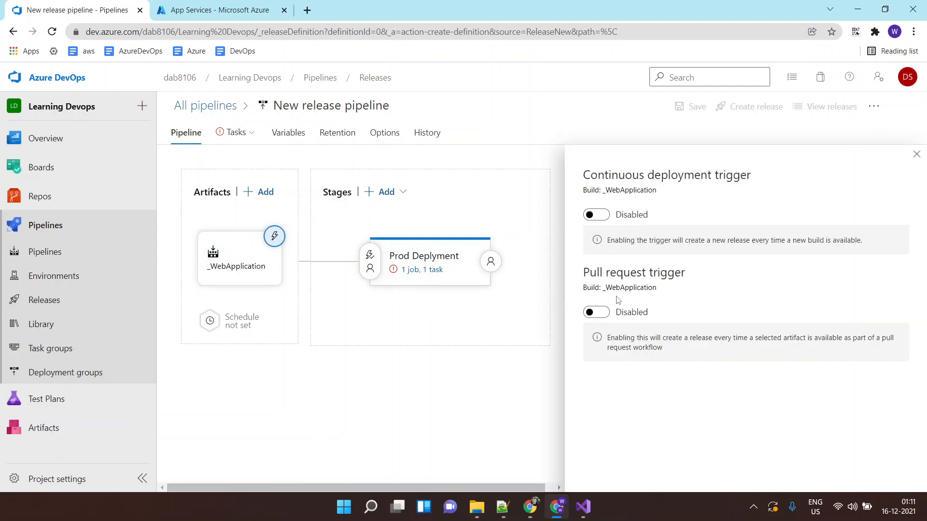
pyautogui.click(595, 215)
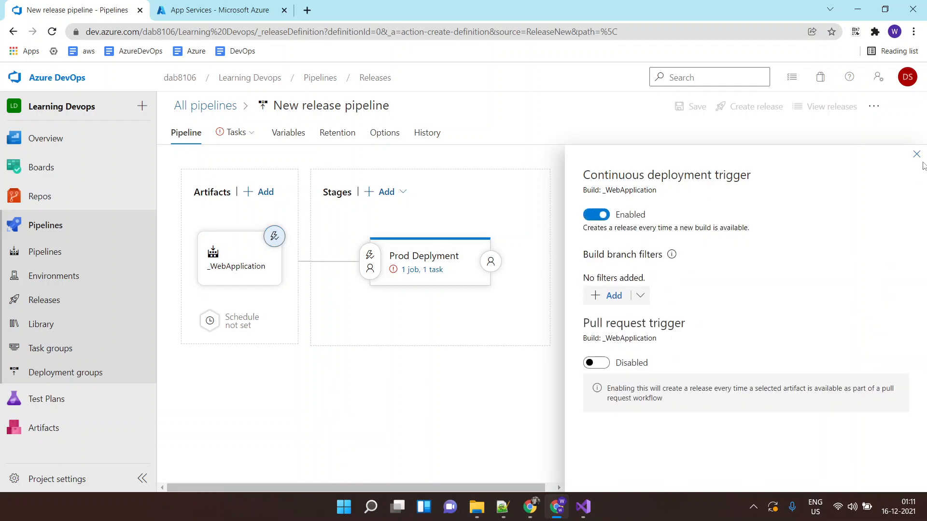
pyautogui.moveTo(916, 154)
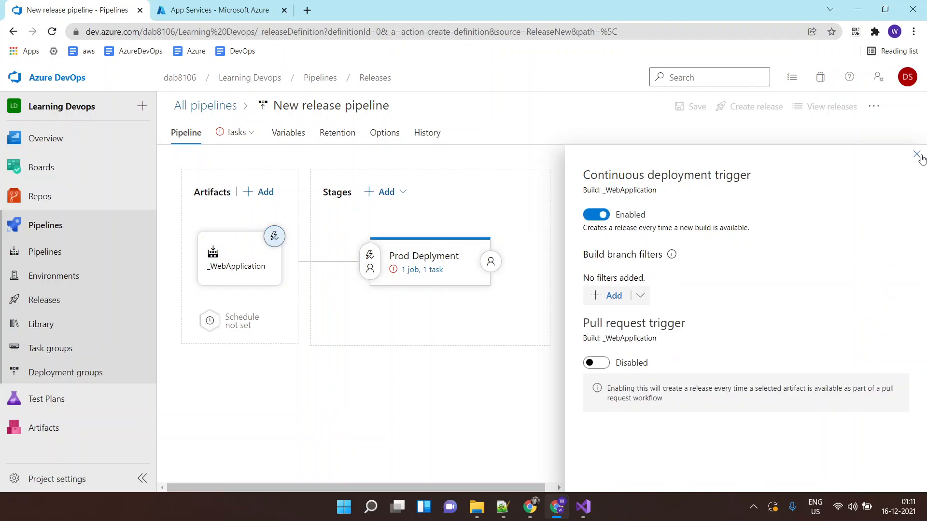
pyautogui.click(915, 154)
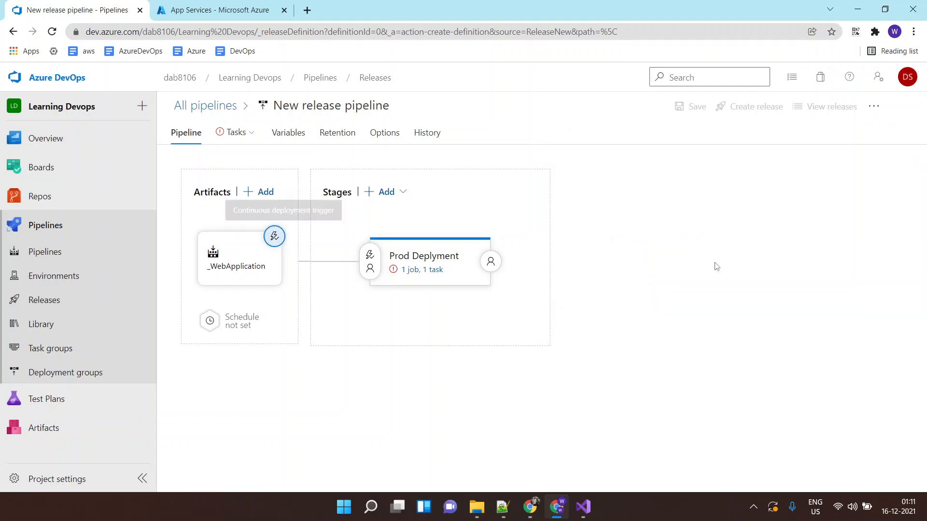
# Rename the release pipeline to 'WebApplication-Deployment'
pyautogui.write('We')
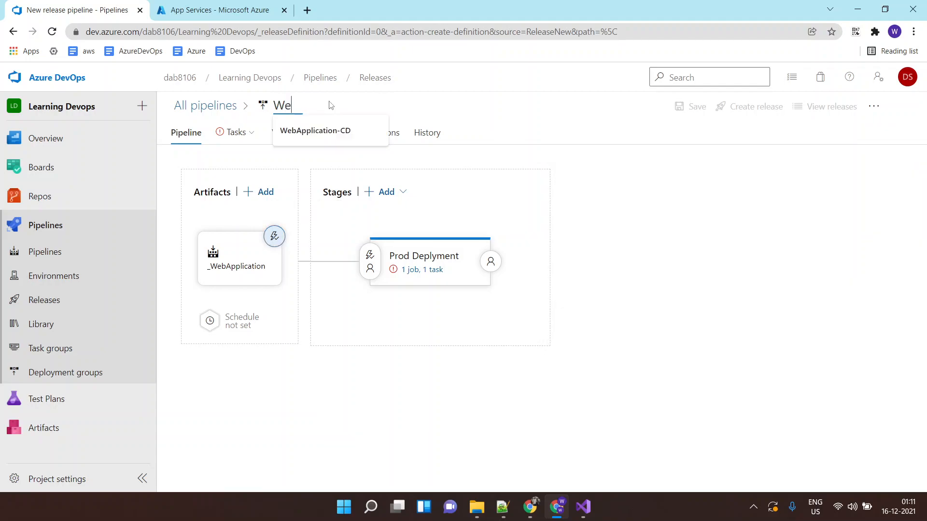
pyautogui.write('bApplication')
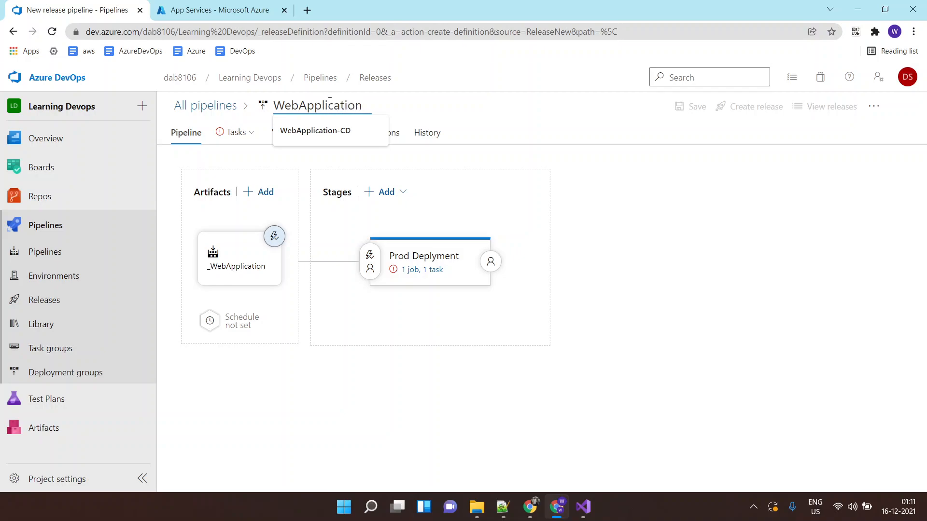
pyautogui.write('WebApplication-De')
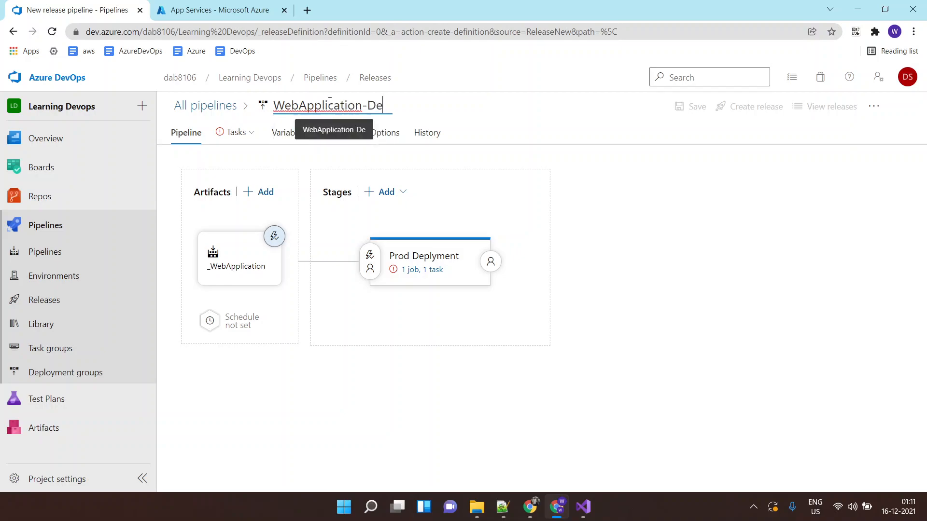
pyautogui.write('ployment')
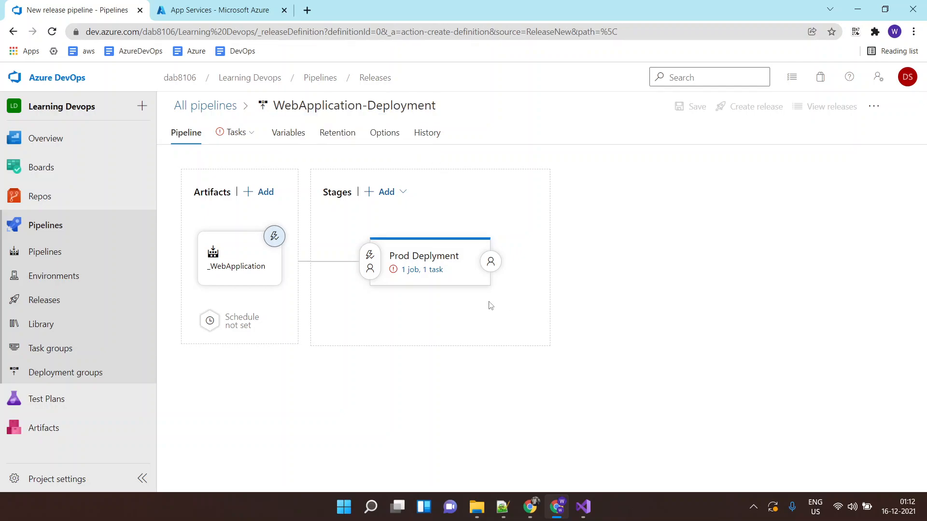
pyautogui.moveTo(424, 270)
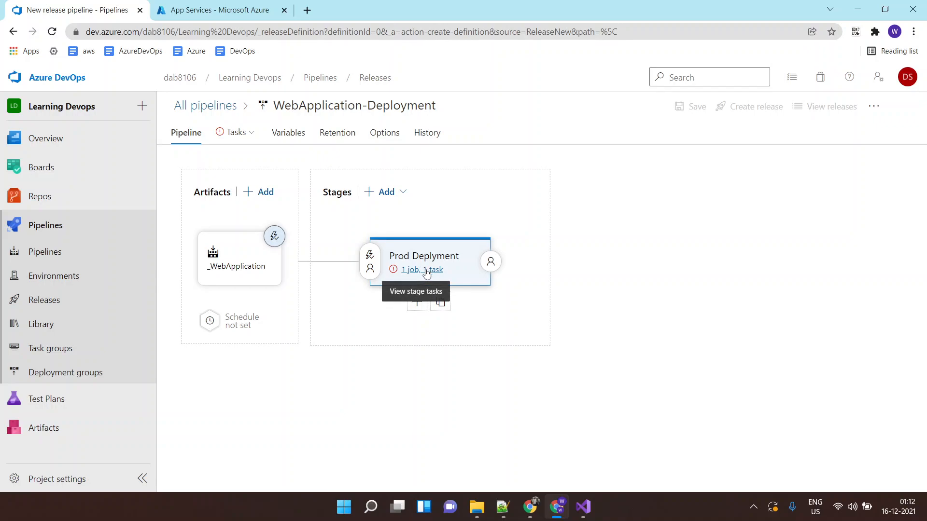
# Target the Prod Deplyment deploy task at app service as16122021 under Visual Studio 2, and save
pyautogui.click(415, 270)
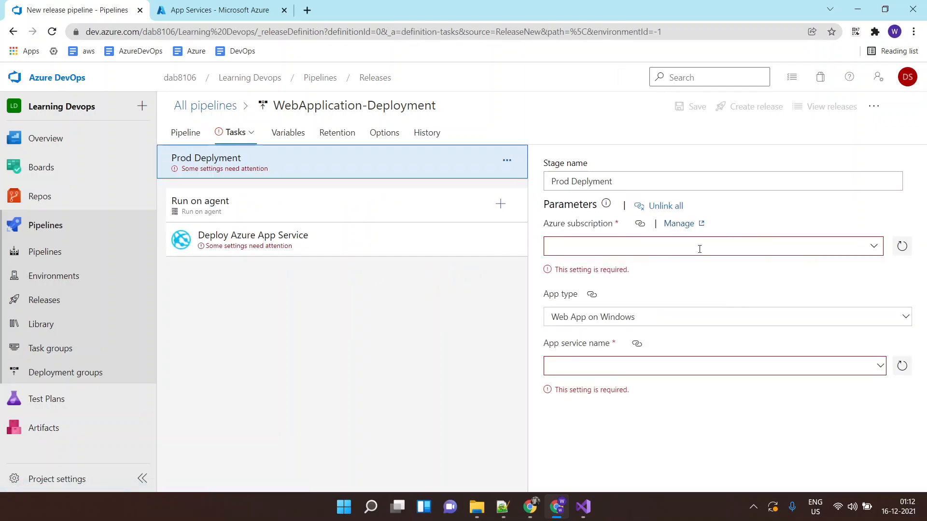
pyautogui.moveTo(663, 268)
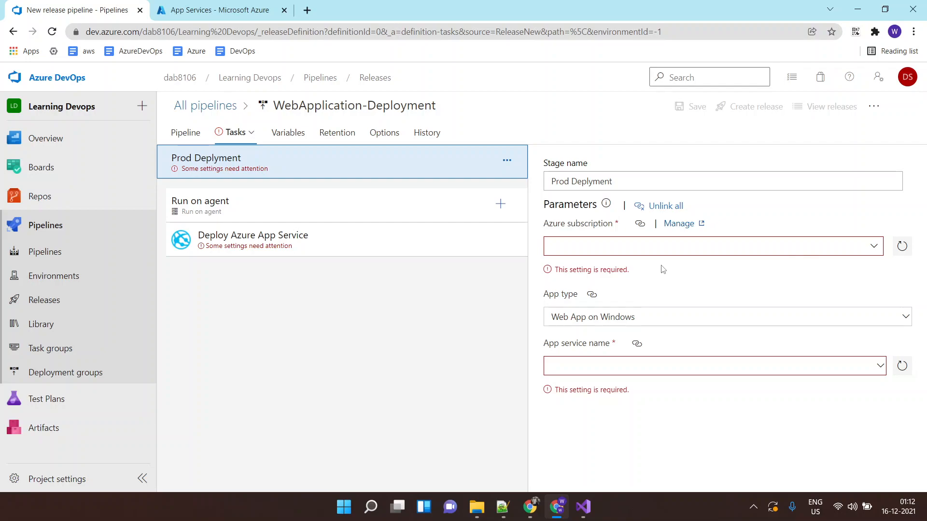
pyautogui.moveTo(246, 251)
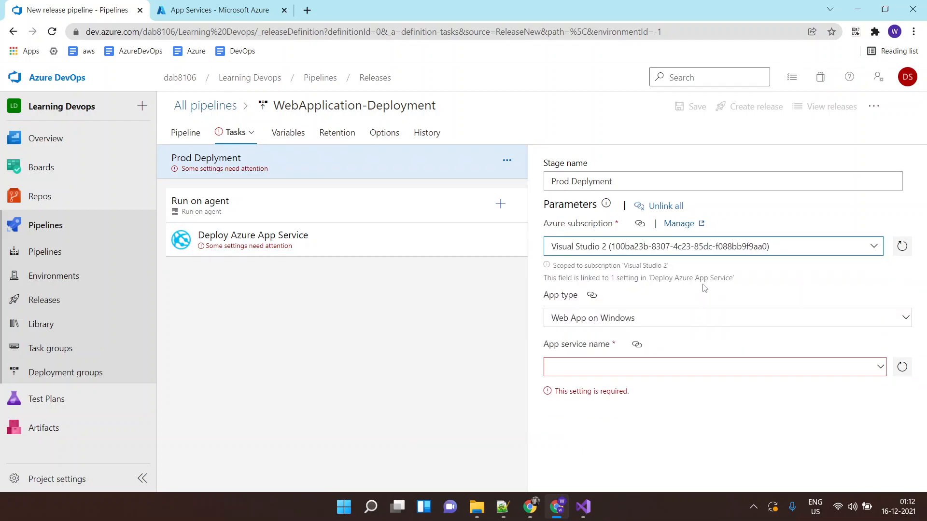
pyautogui.moveTo(699, 292)
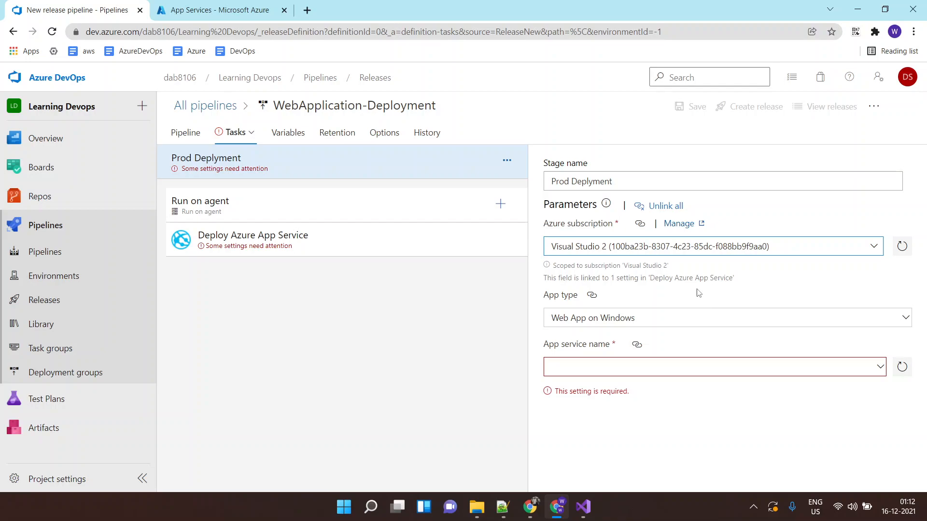
pyautogui.moveTo(720, 261)
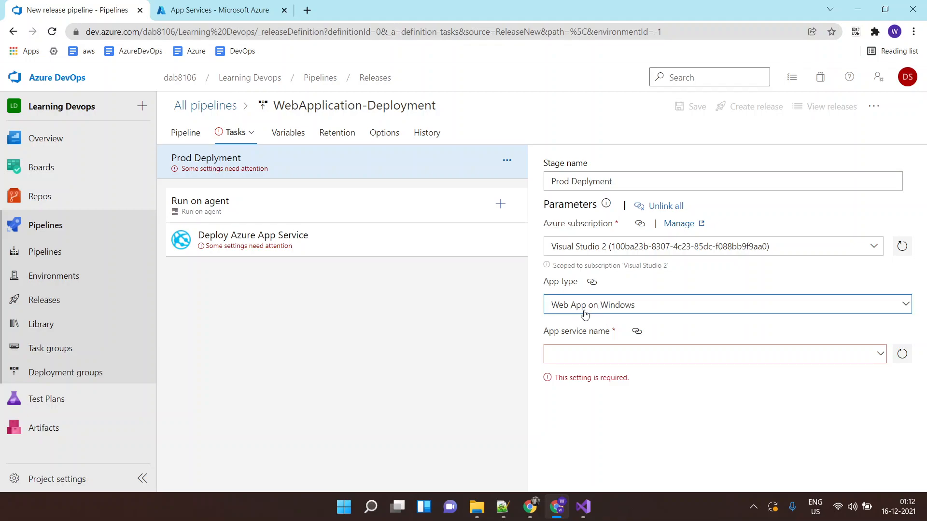
pyautogui.moveTo(642, 308)
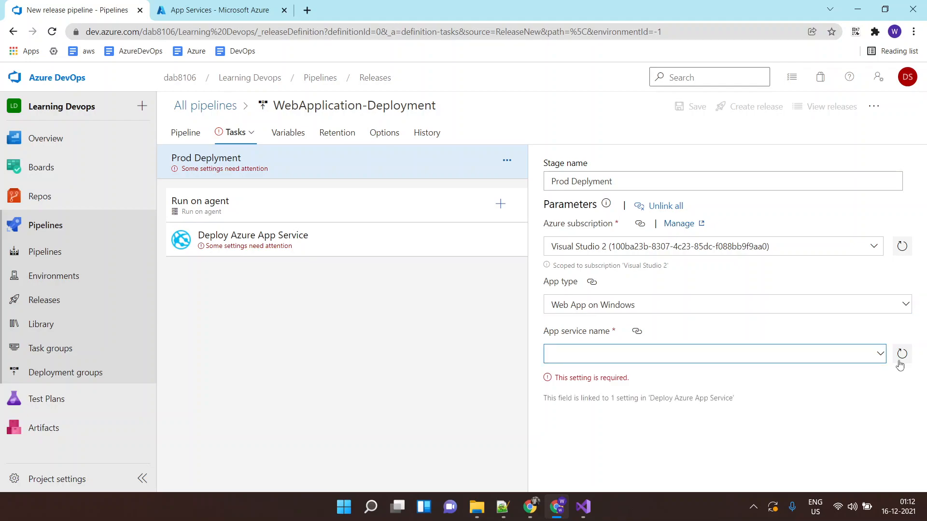
pyautogui.click(880, 353)
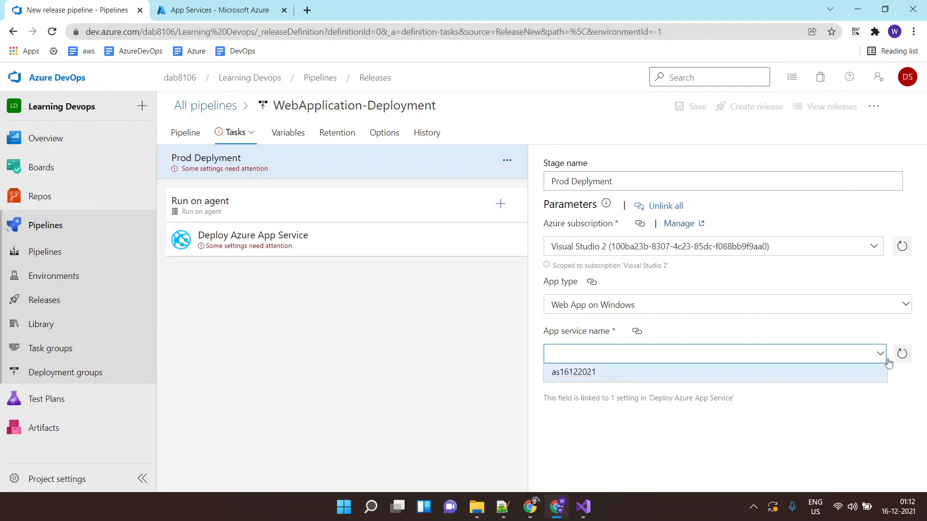
pyautogui.click(224, 11)
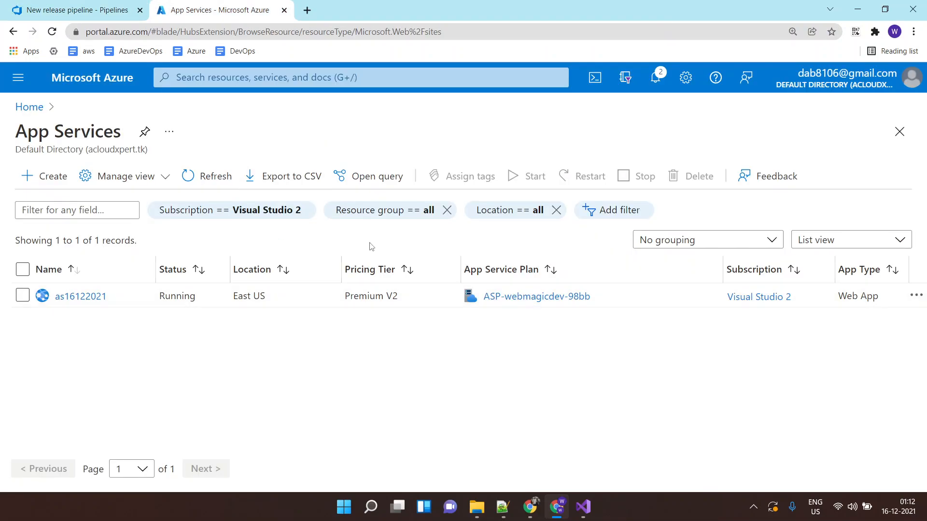
pyautogui.click(72, 10)
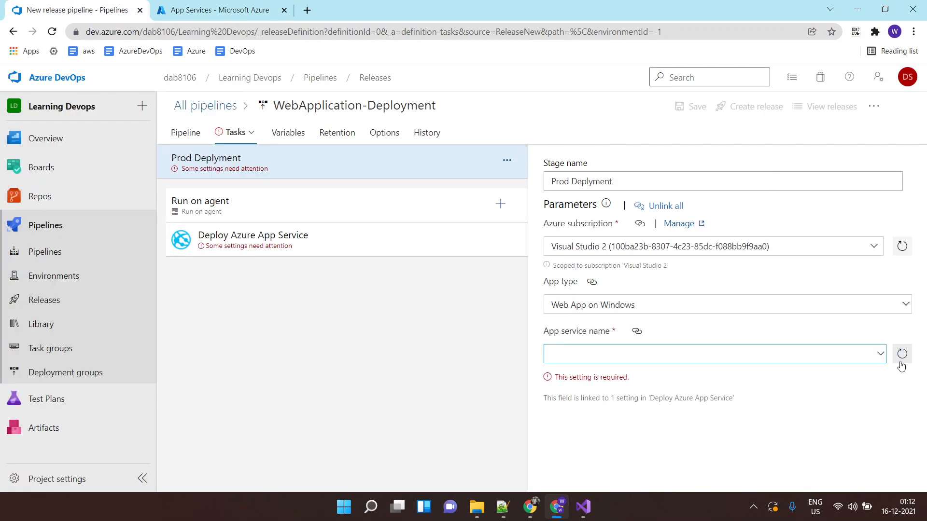
pyautogui.write('as16122021')
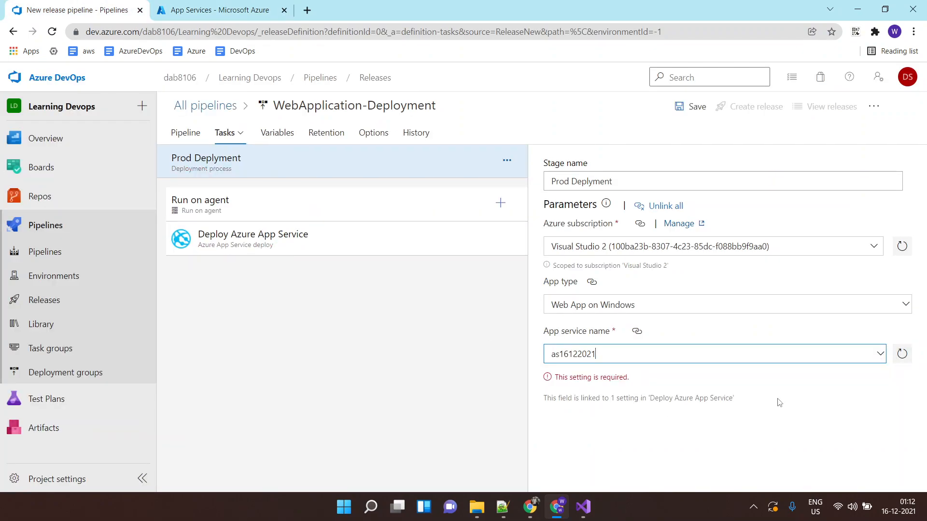
pyautogui.click(689, 107)
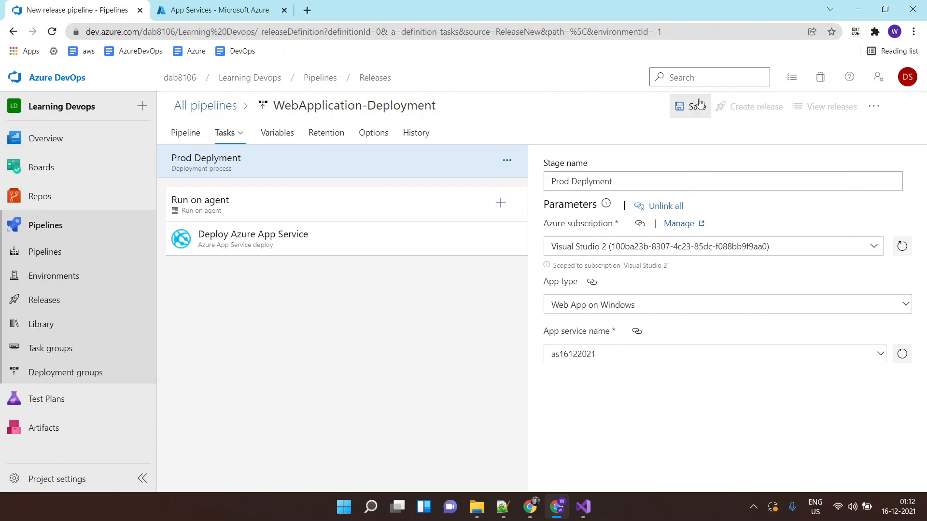
pyautogui.click(690, 106)
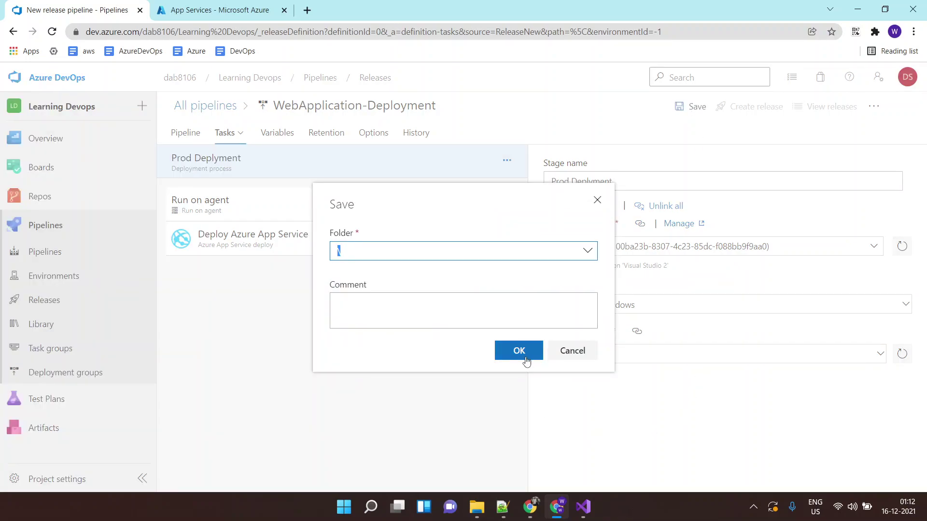
pyautogui.moveTo(547, 274)
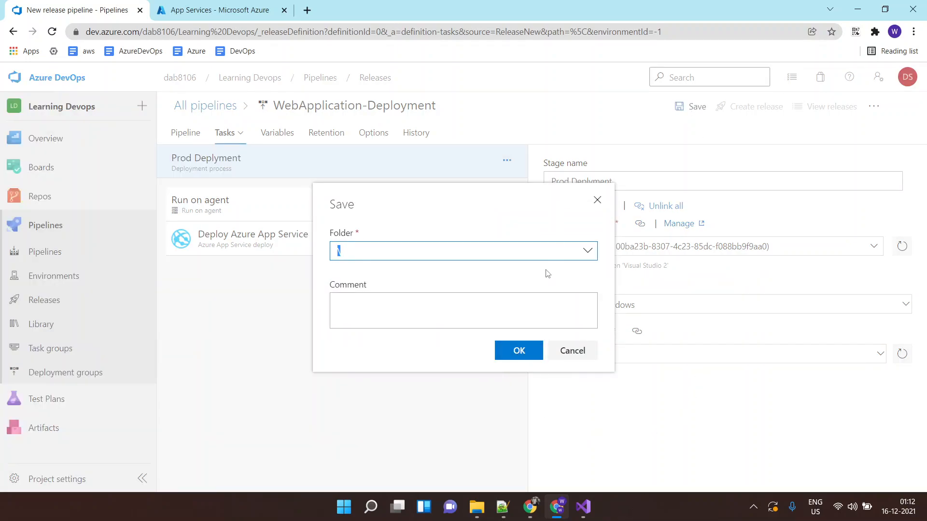
# Confirm saving the WebApplication-Deployment pipeline to the root folder '\'
pyautogui.click(519, 350)
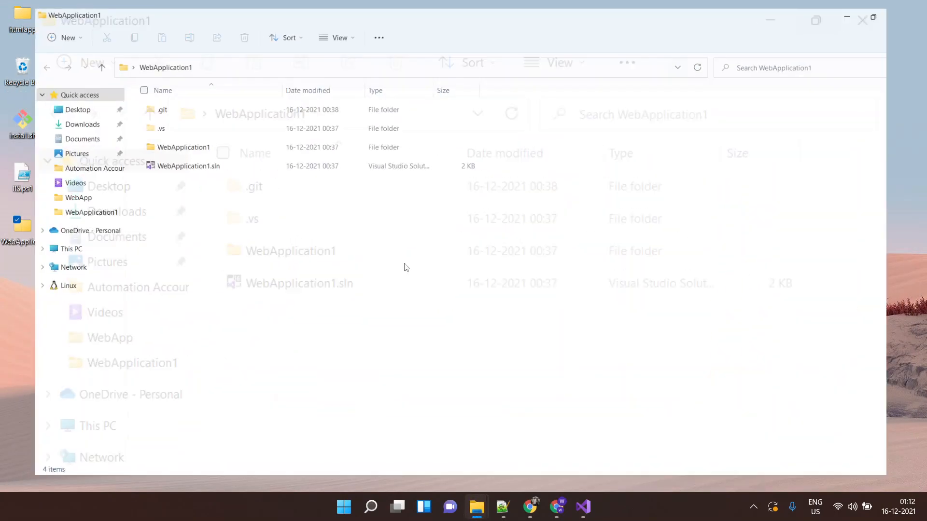
# Get a full-screen PowerShell prompt in the WebApplication1 folder
pyautogui.rightClick(407, 267)
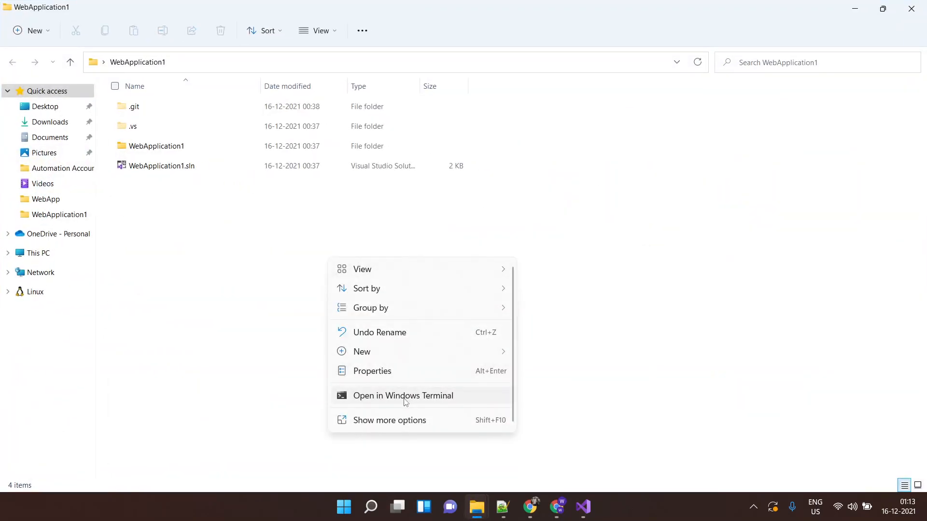
pyautogui.click(402, 395)
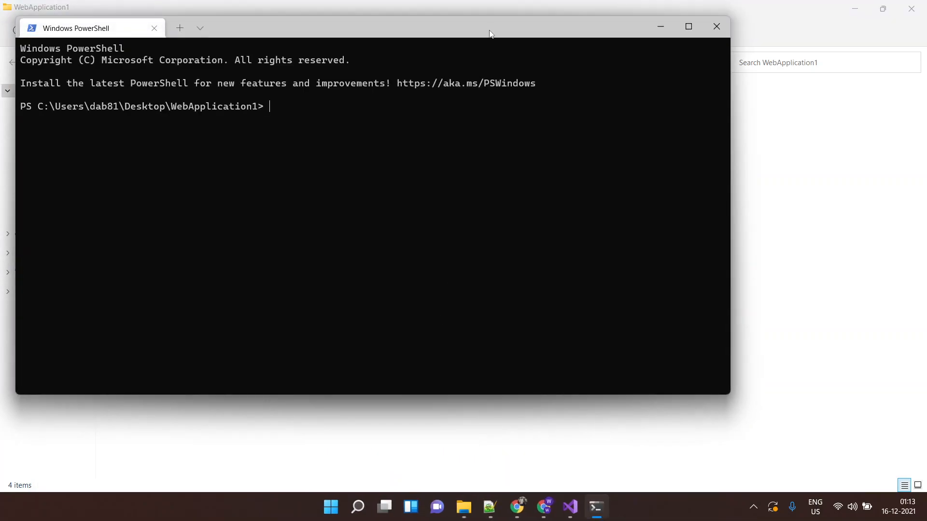
pyautogui.click(688, 27)
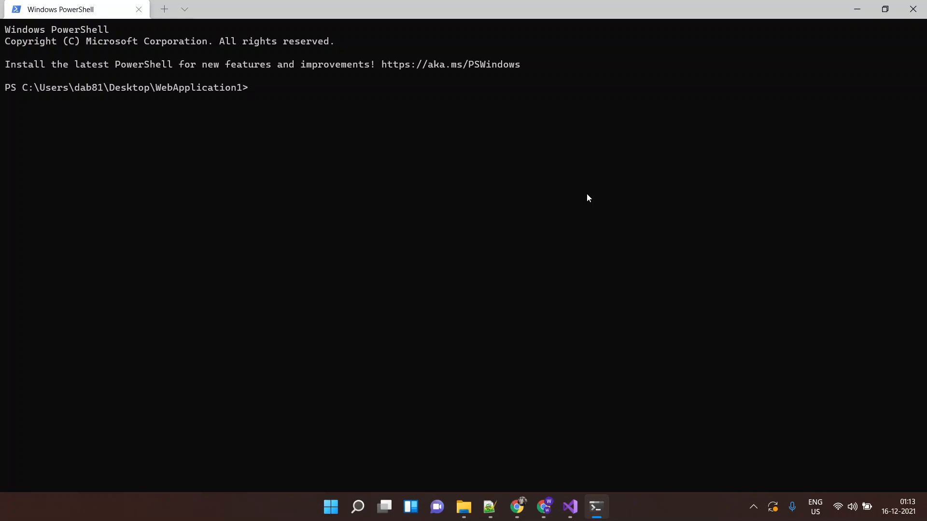
pyautogui.moveTo(457, 193)
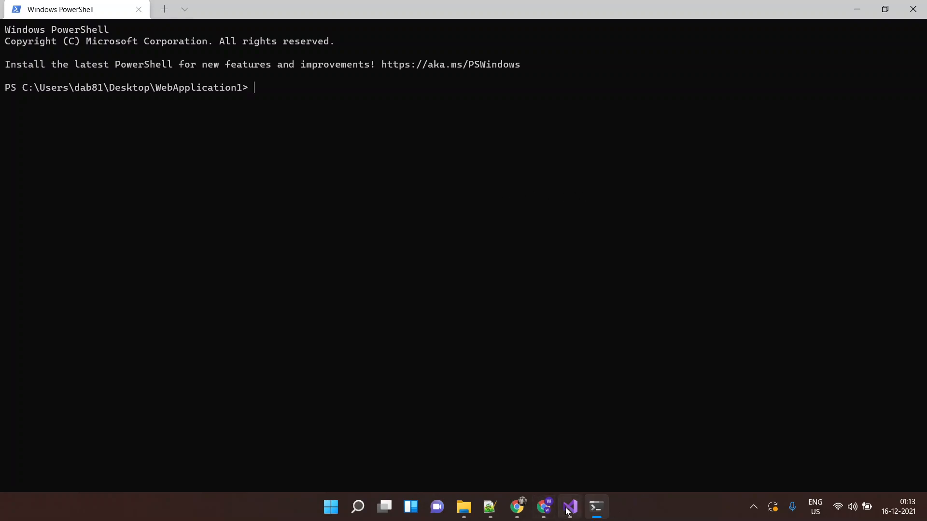
# Change the home page heading to 'Welcome to WebMagic Informatica !!!!' in Visual Studio
pyautogui.click(570, 507)
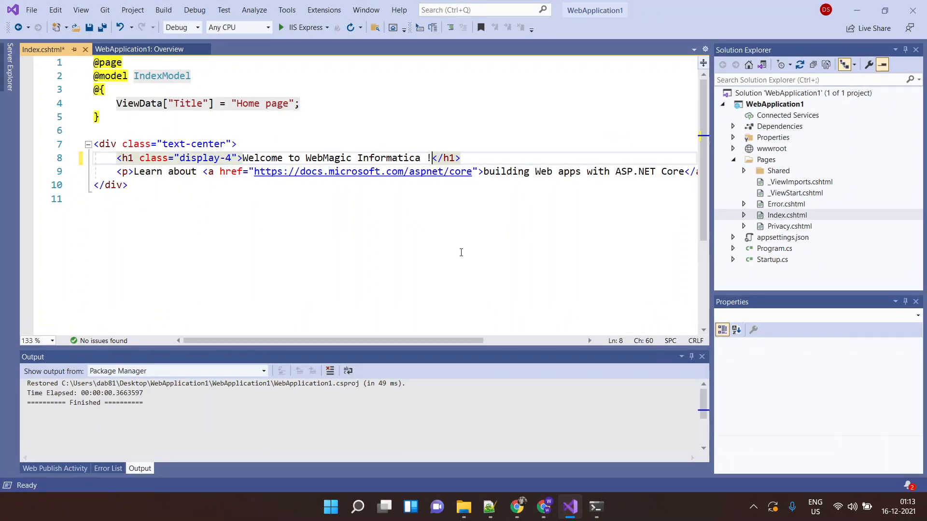
pyautogui.write('!!!')
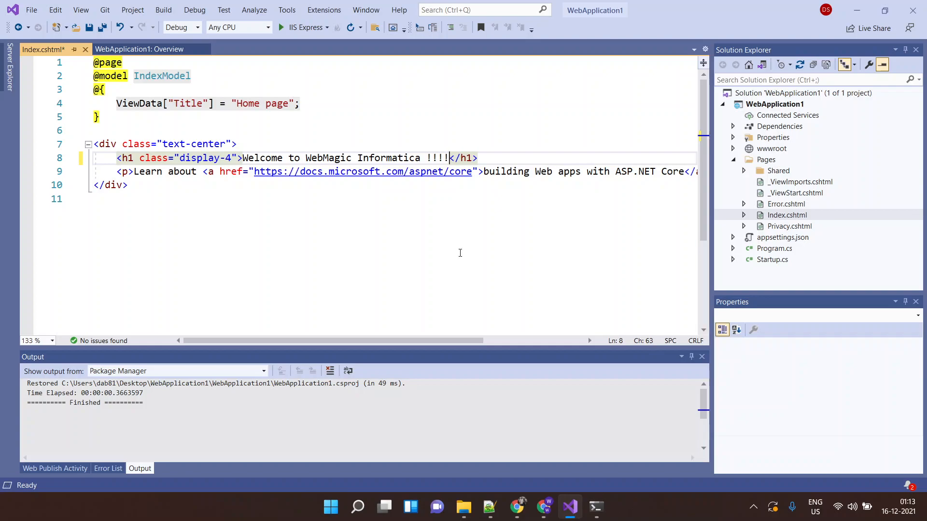
pyautogui.click(596, 507)
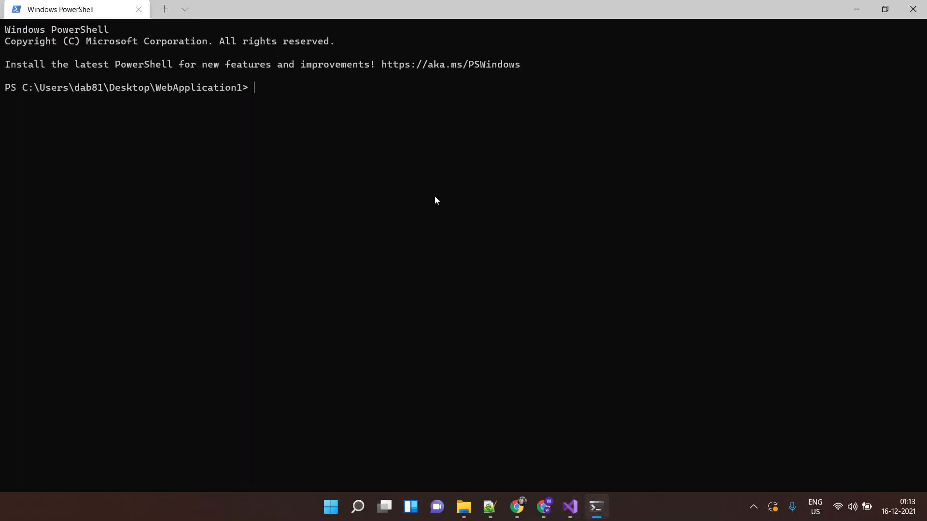
# Stage the change and sync with origin using git add and git pull
pyautogui.write('git add .')
pyautogui.write('git co')
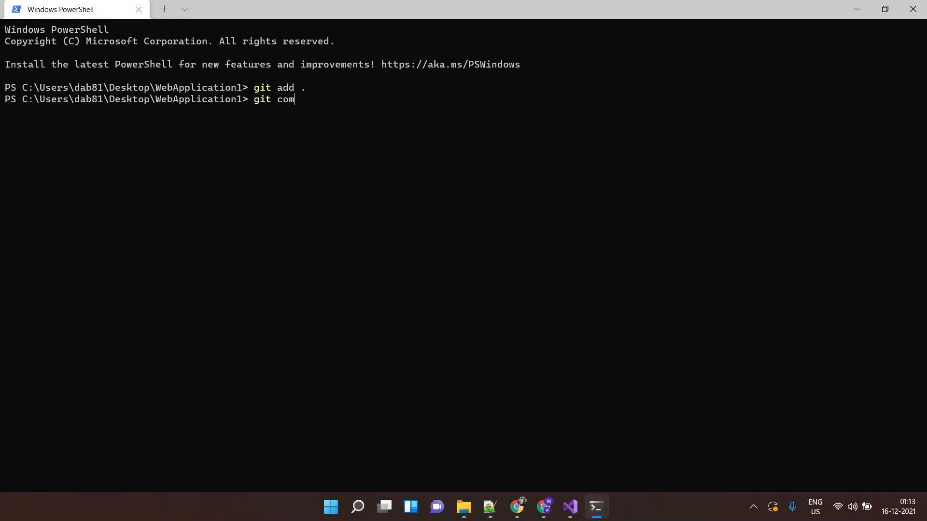
pyautogui.write('mit -m')
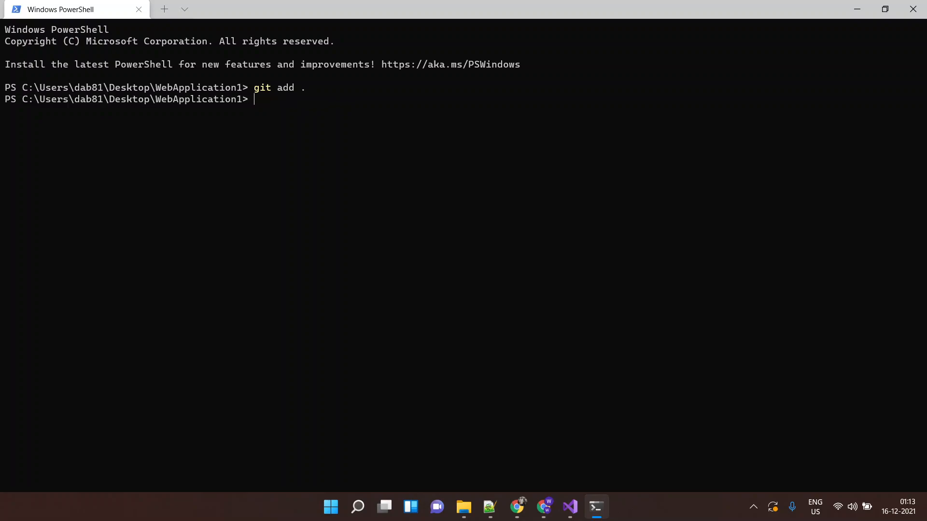
pyautogui.write('git pus')
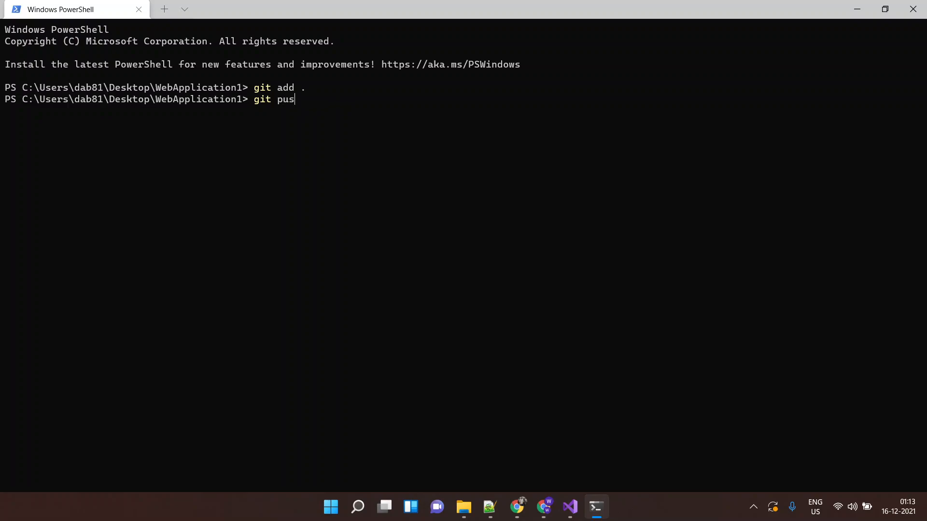
pyautogui.press('Enter')
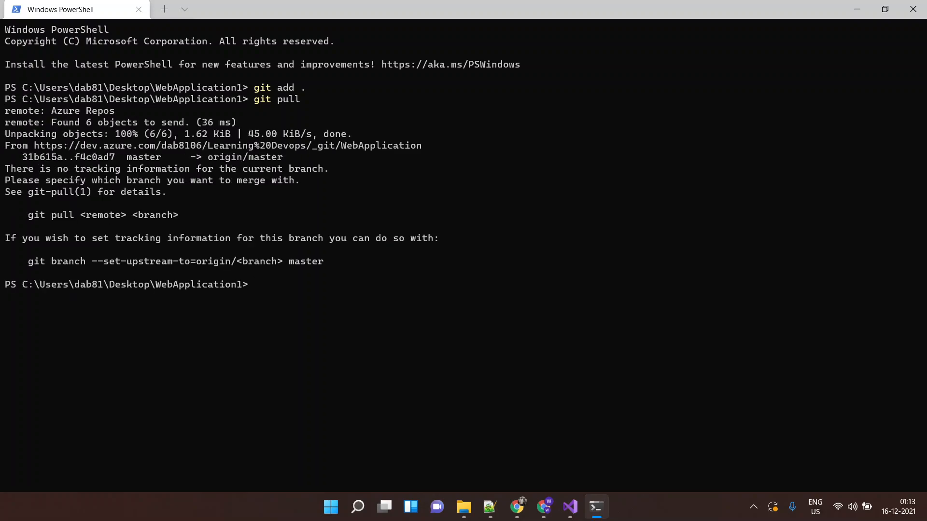
pyautogui.write('git pull origin master')
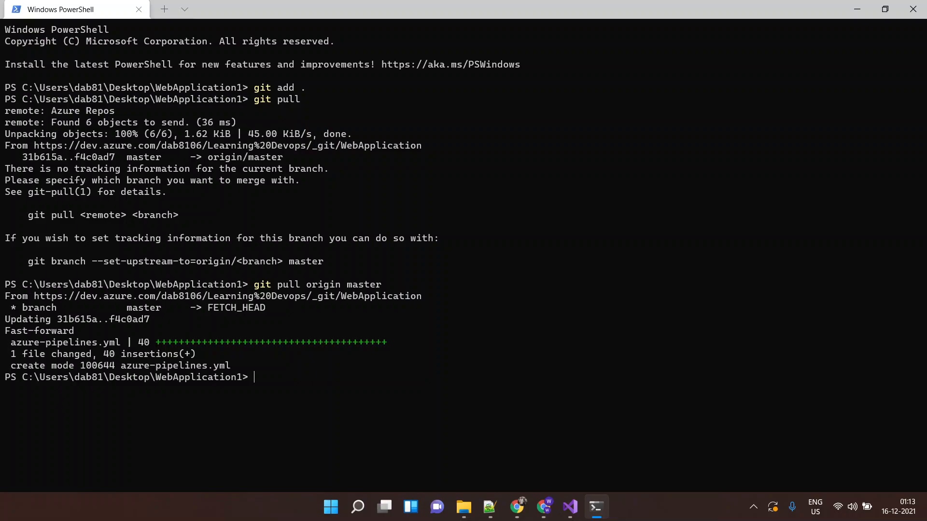
pyautogui.write('git comm')
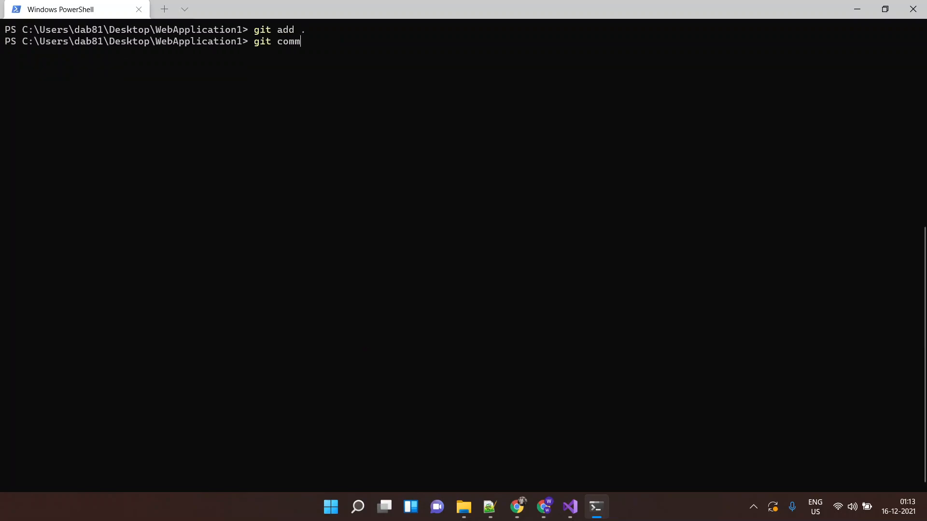
# Commit with message 'added some !!!!' and push to origin master
pyautogui.write('it')
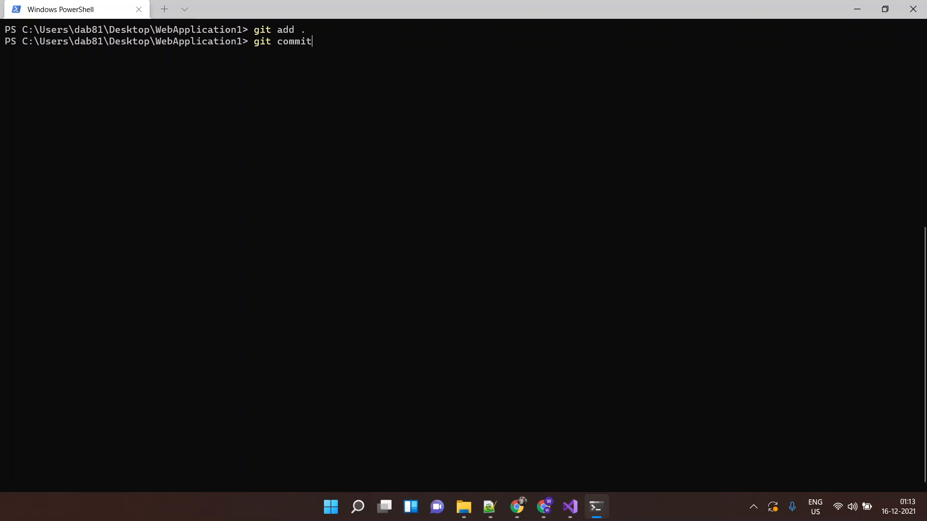
pyautogui.write('-m ""')
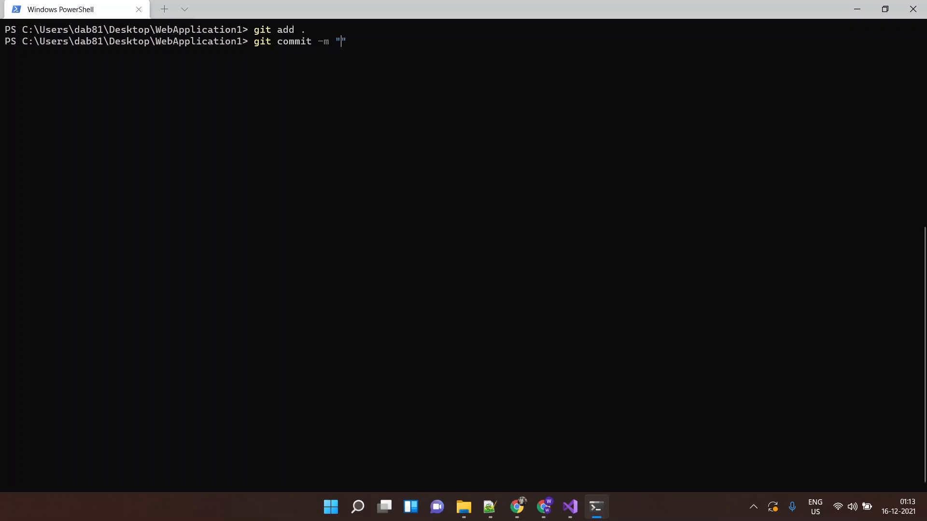
pyautogui.write('added some !!!!')
pyautogui.write('git')
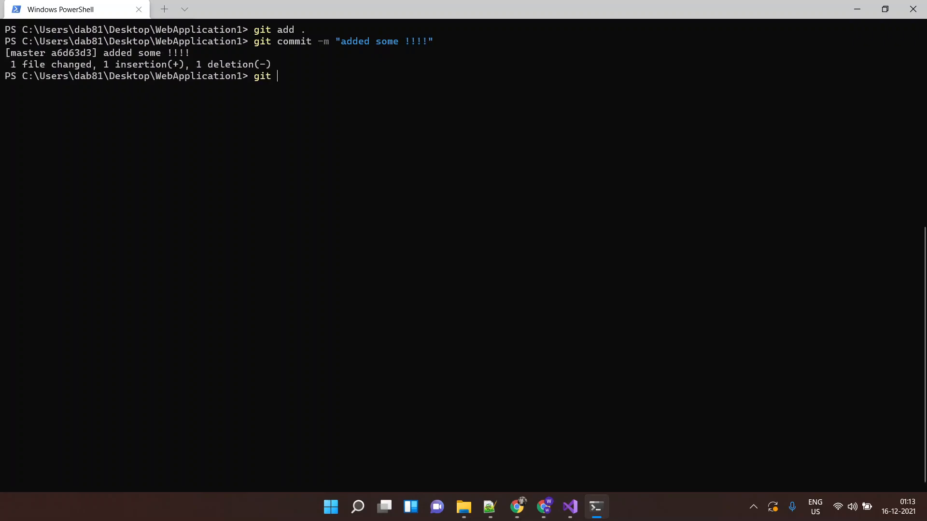
pyautogui.write('push origin master')
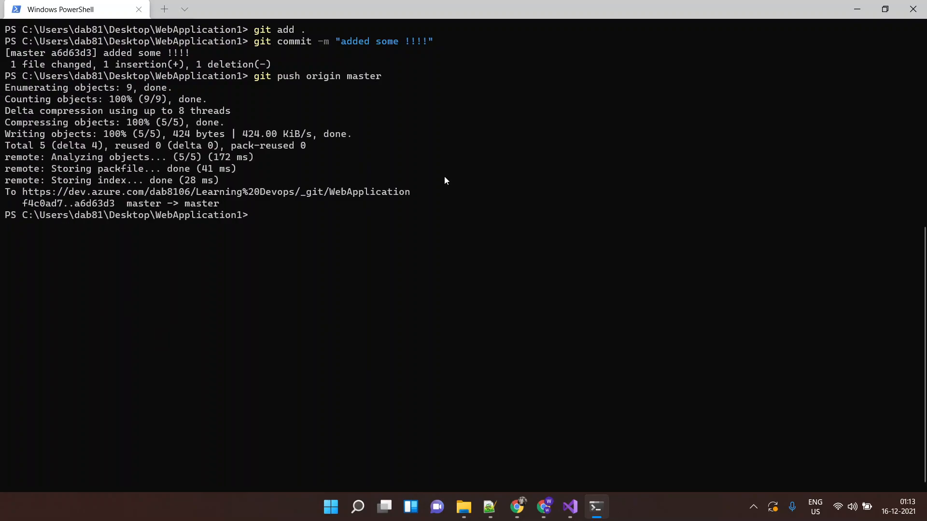
pyautogui.click(569, 506)
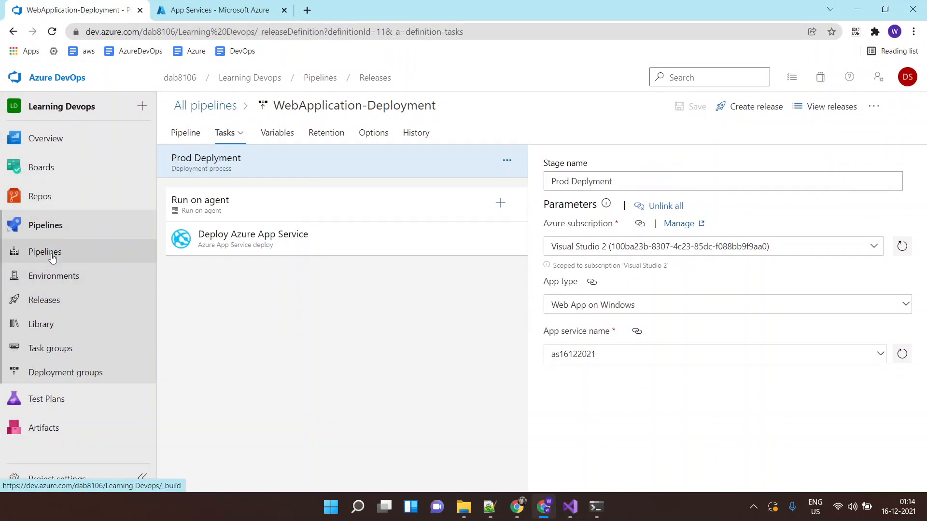
# Open WebApplication build run #20211215.3 triggered by the 'added some !!!!' commit
pyautogui.click(45, 252)
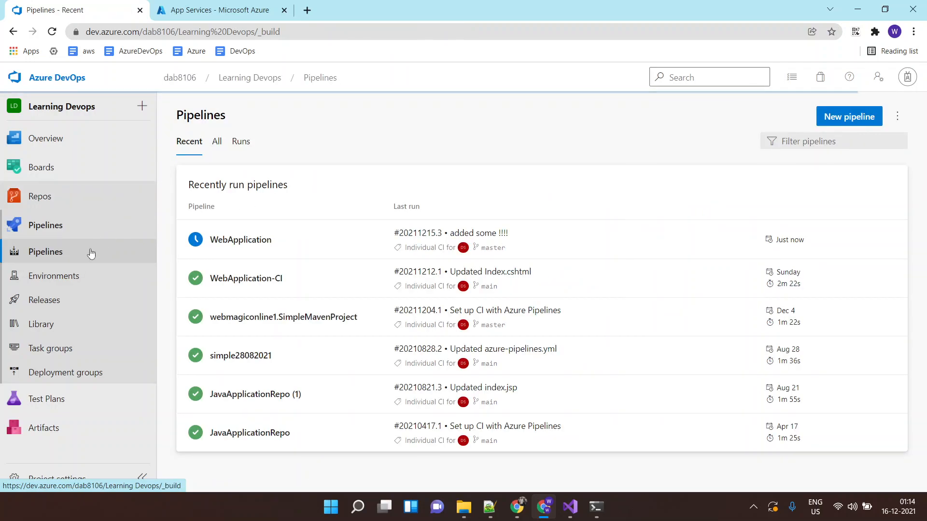
pyautogui.click(239, 240)
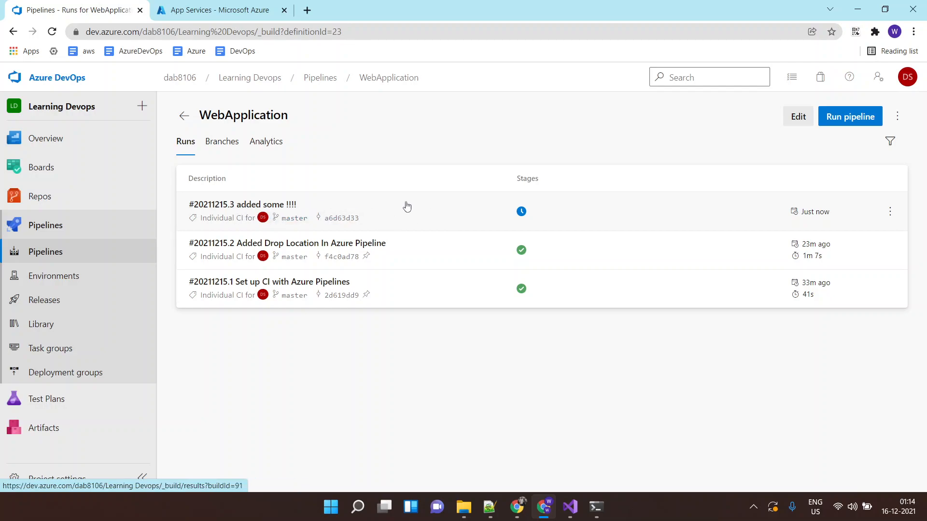
pyautogui.click(241, 204)
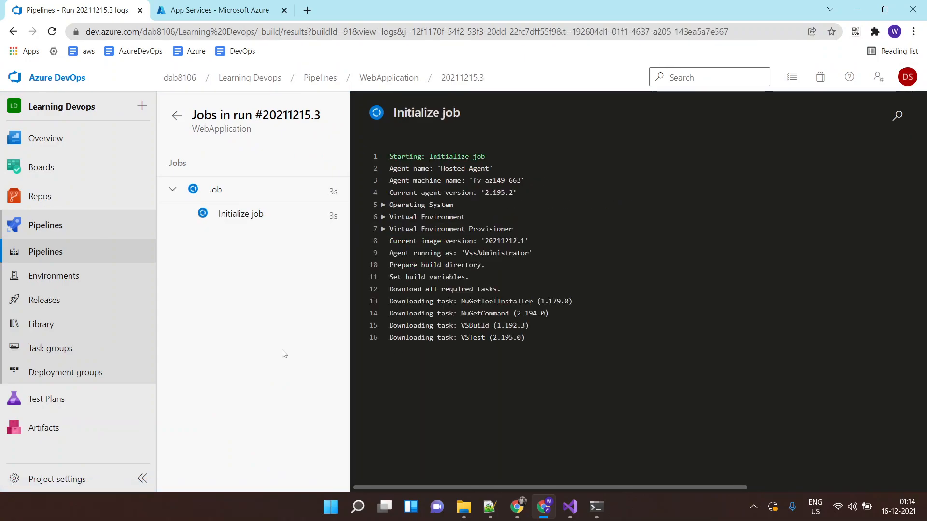
# Follow the job steps to a successful finish, then head to Releases
pyautogui.click(214, 189)
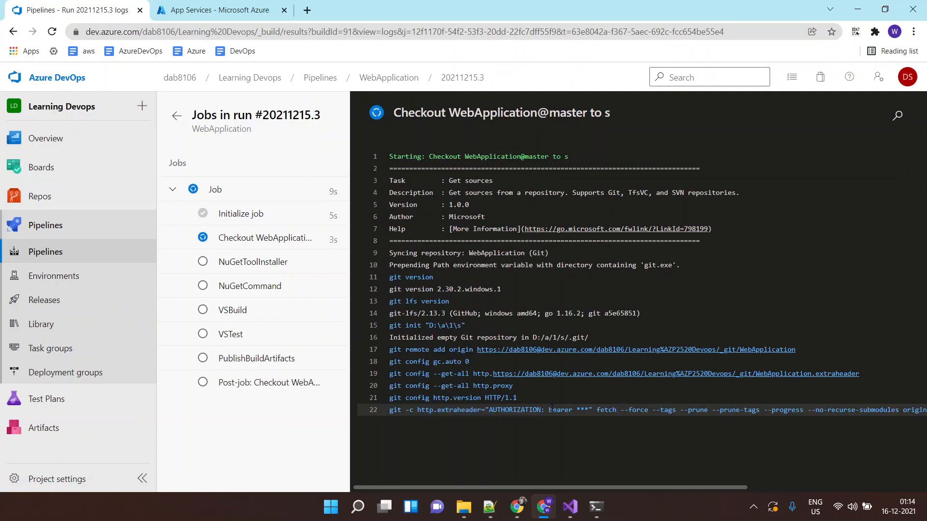
pyautogui.click(252, 262)
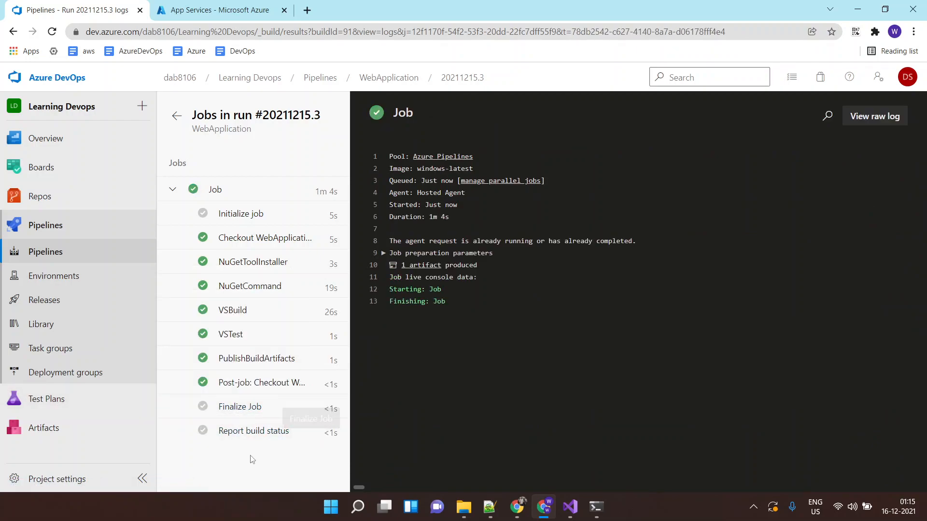
pyautogui.moveTo(197, 286)
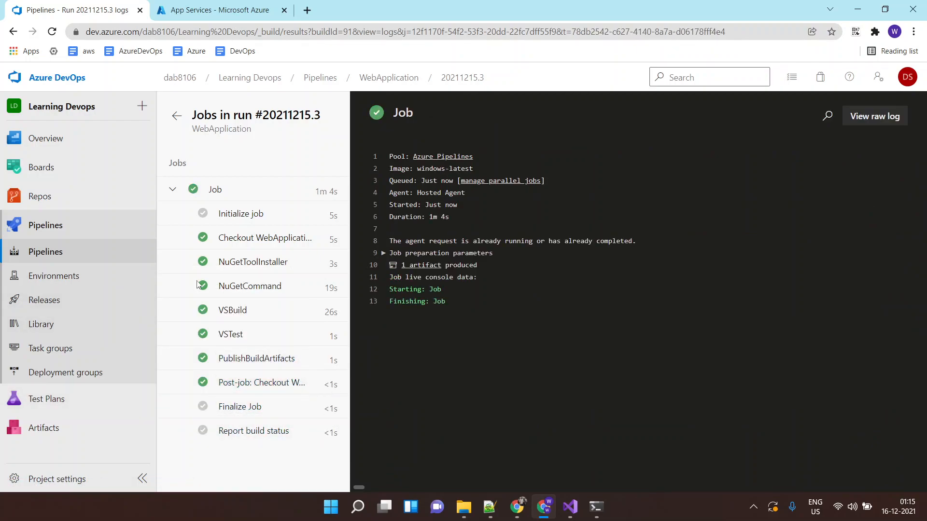
pyautogui.click(44, 300)
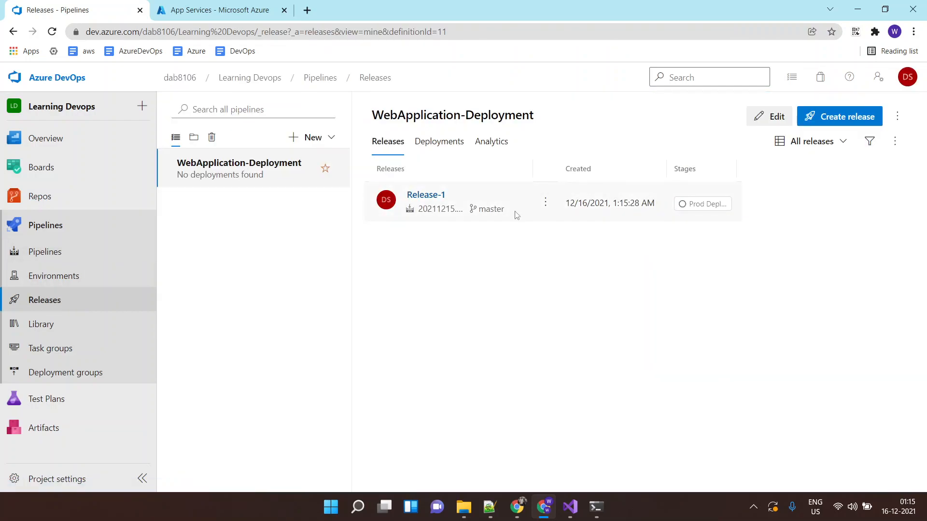
pyautogui.moveTo(385, 200)
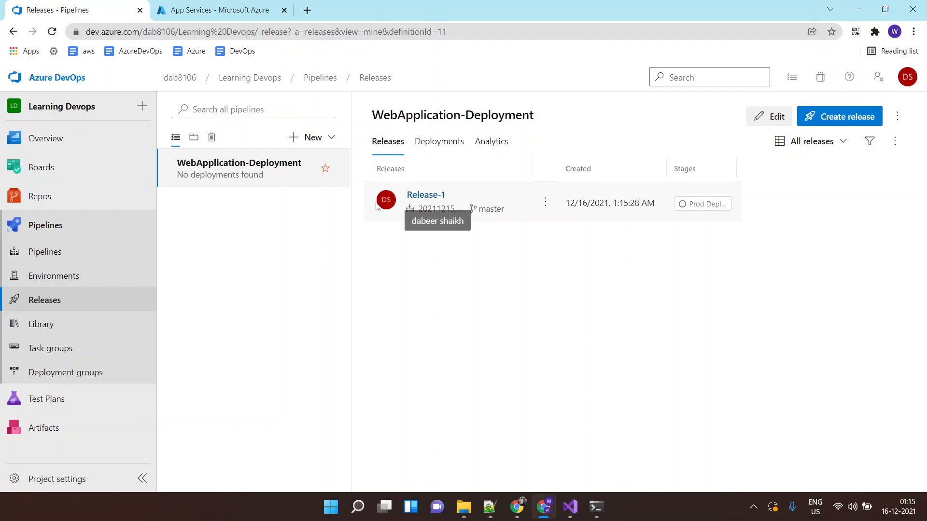
pyautogui.moveTo(711, 207)
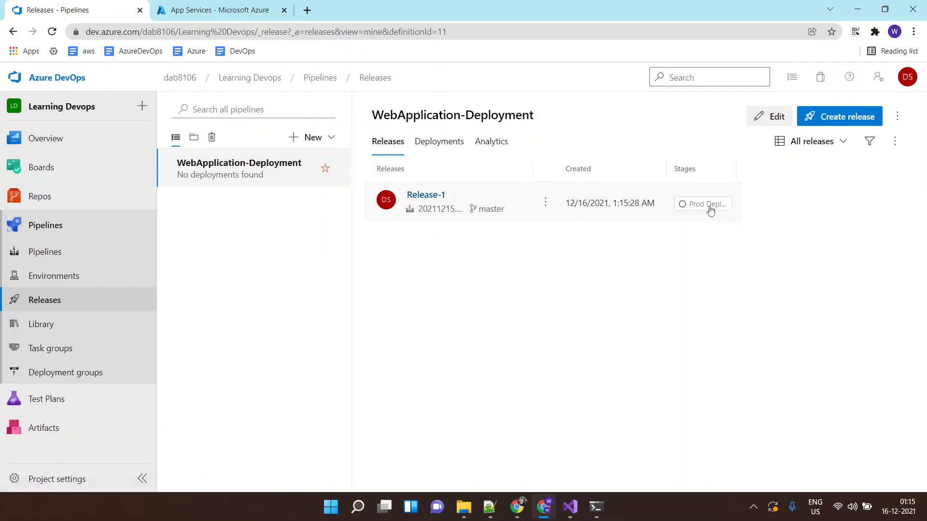
pyautogui.moveTo(695, 207)
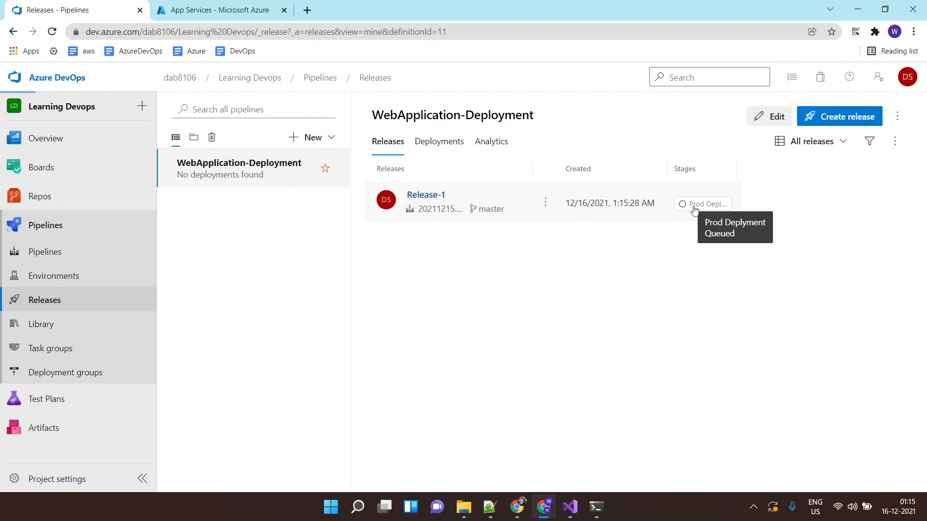
# Open the logs of Release-1's queued Prod Deployment stage
pyautogui.click(706, 204)
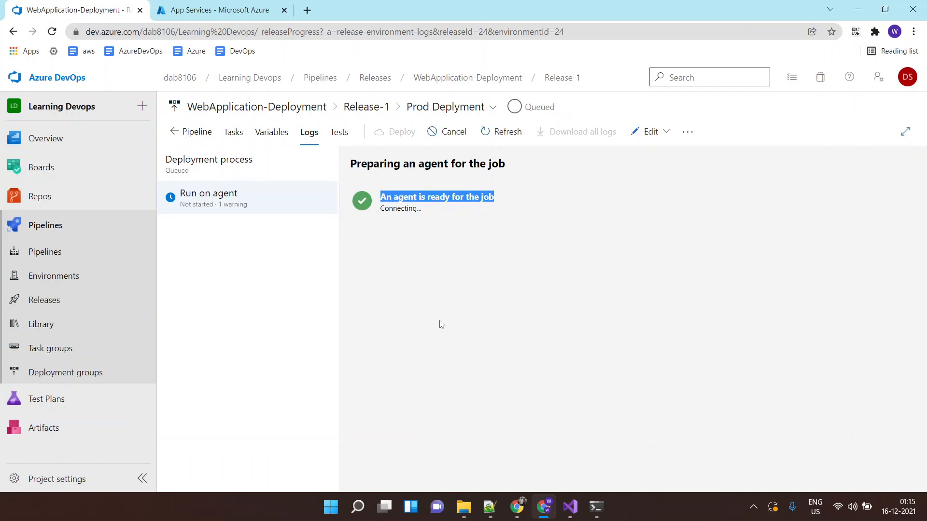
pyautogui.moveTo(442, 328)
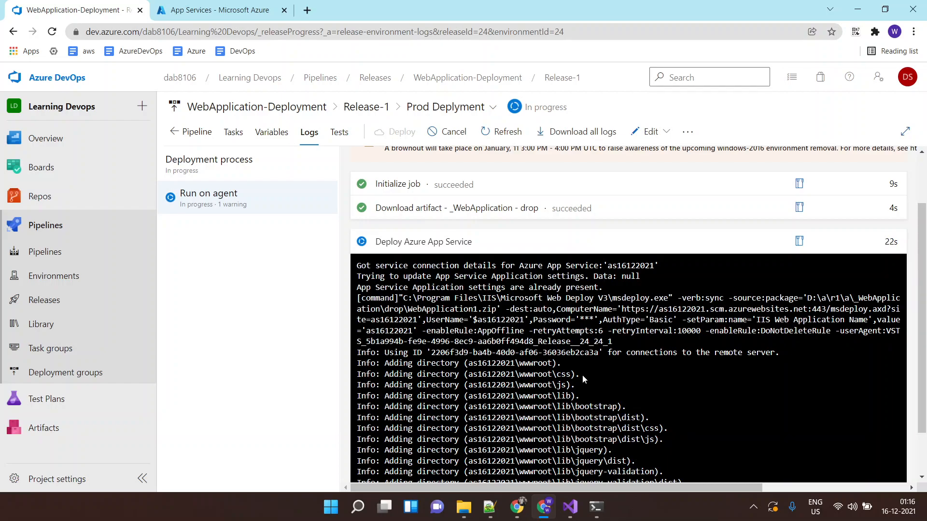
# Watch the Deploy Azure App Service log succeed, then switch to the Azure portal's App Services
pyautogui.scroll(-3)
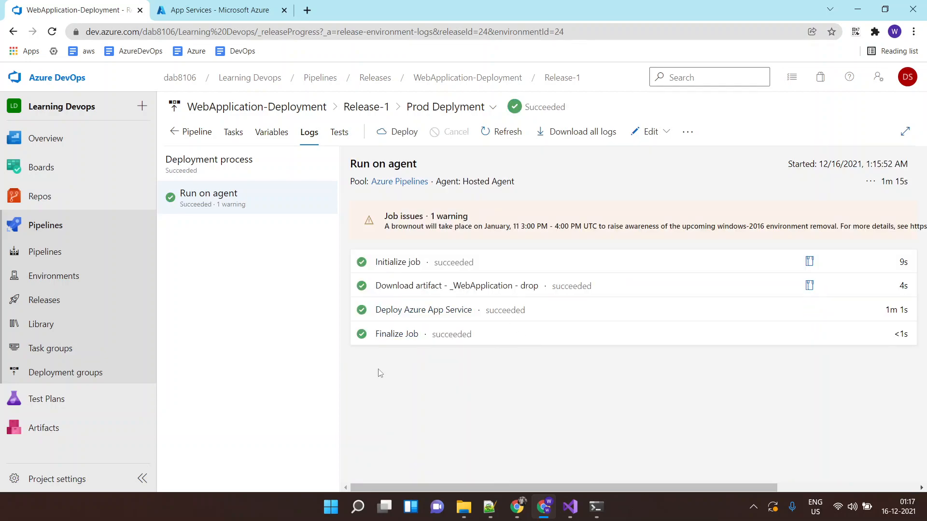
pyautogui.click(226, 10)
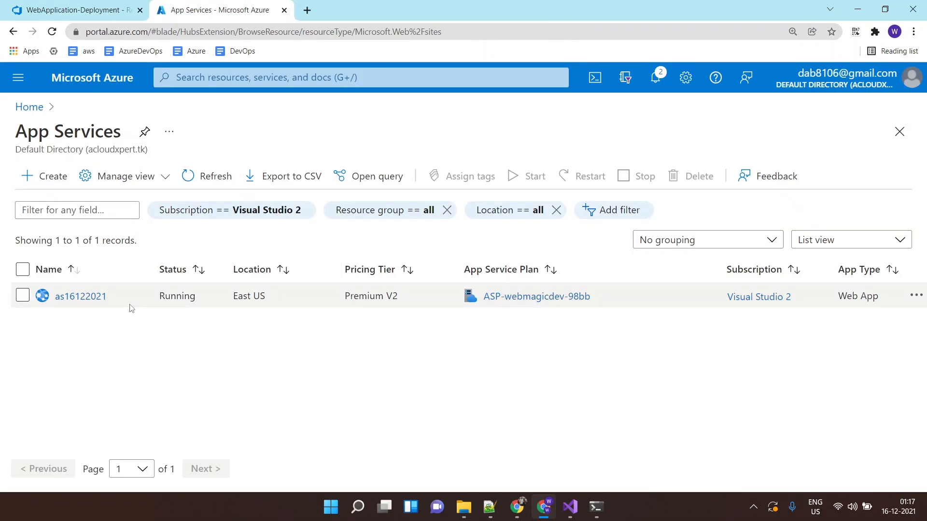
pyautogui.click(80, 296)
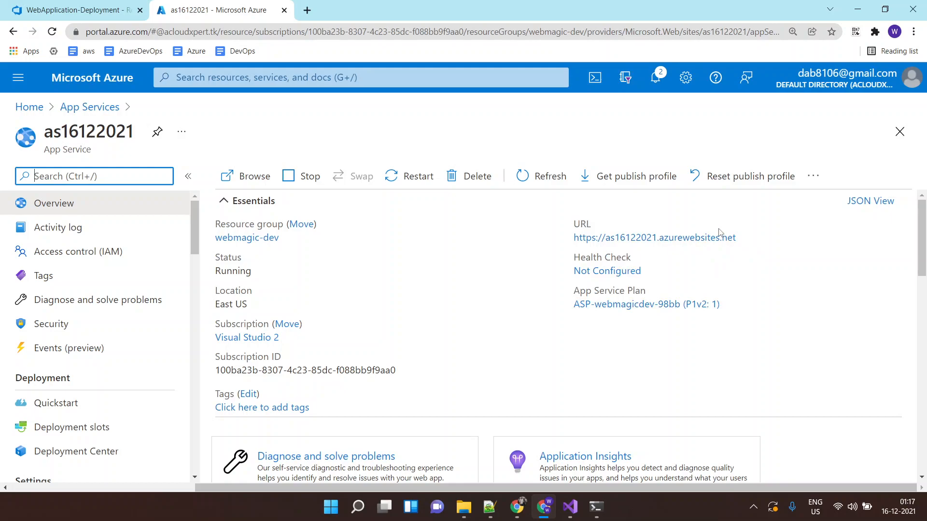
pyautogui.click(252, 175)
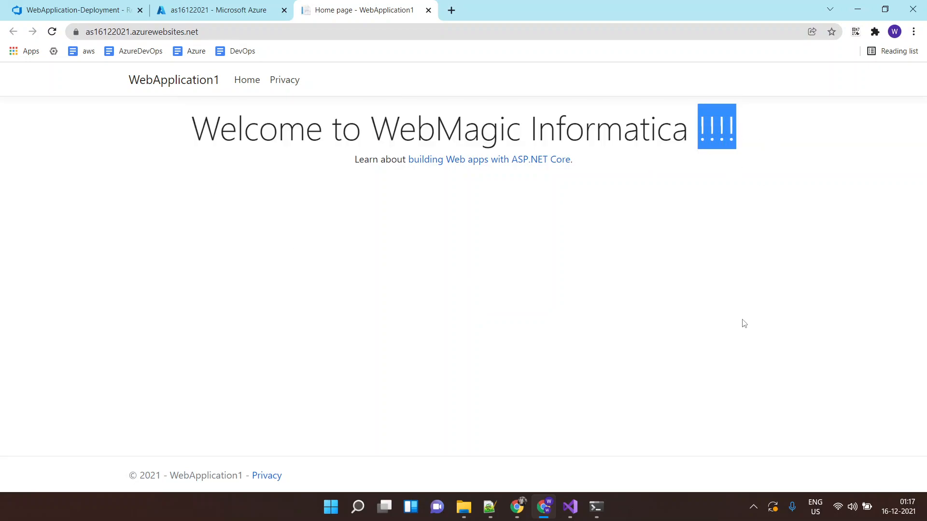
pyautogui.moveTo(110, 89)
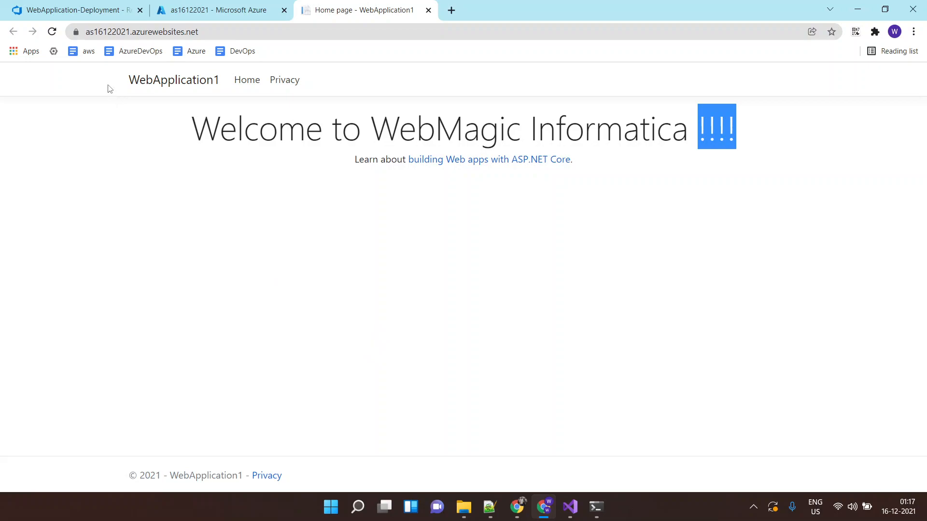
# Return to the Azure DevOps WebApplication-Deployment release after verifying the updated heading
pyautogui.click(72, 10)
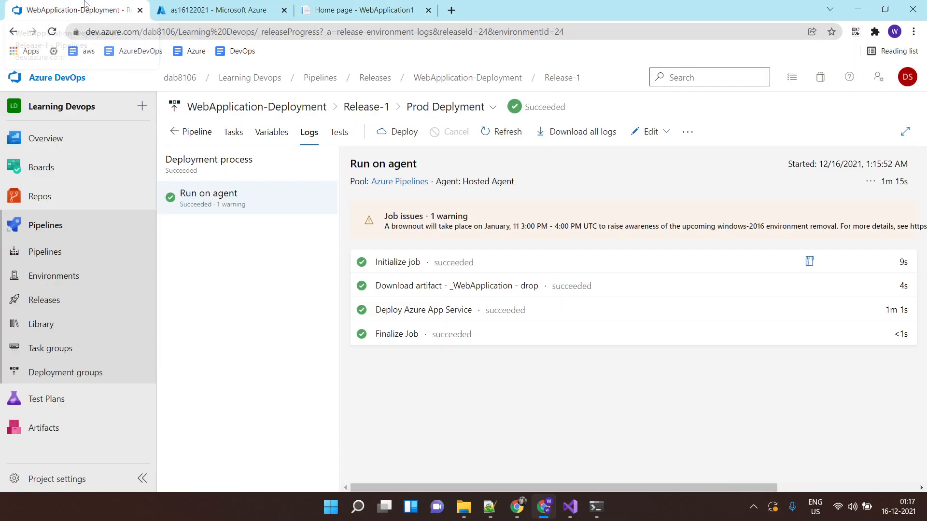
pyautogui.moveTo(206, 389)
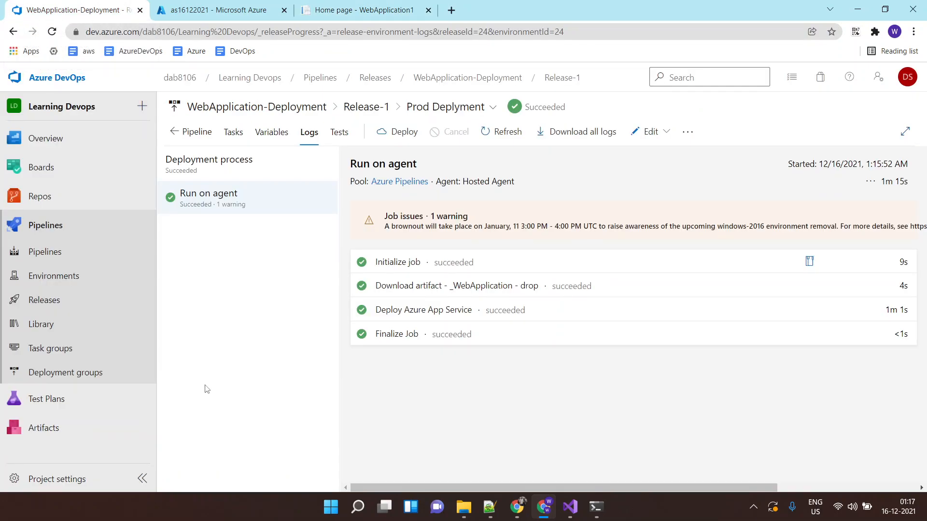